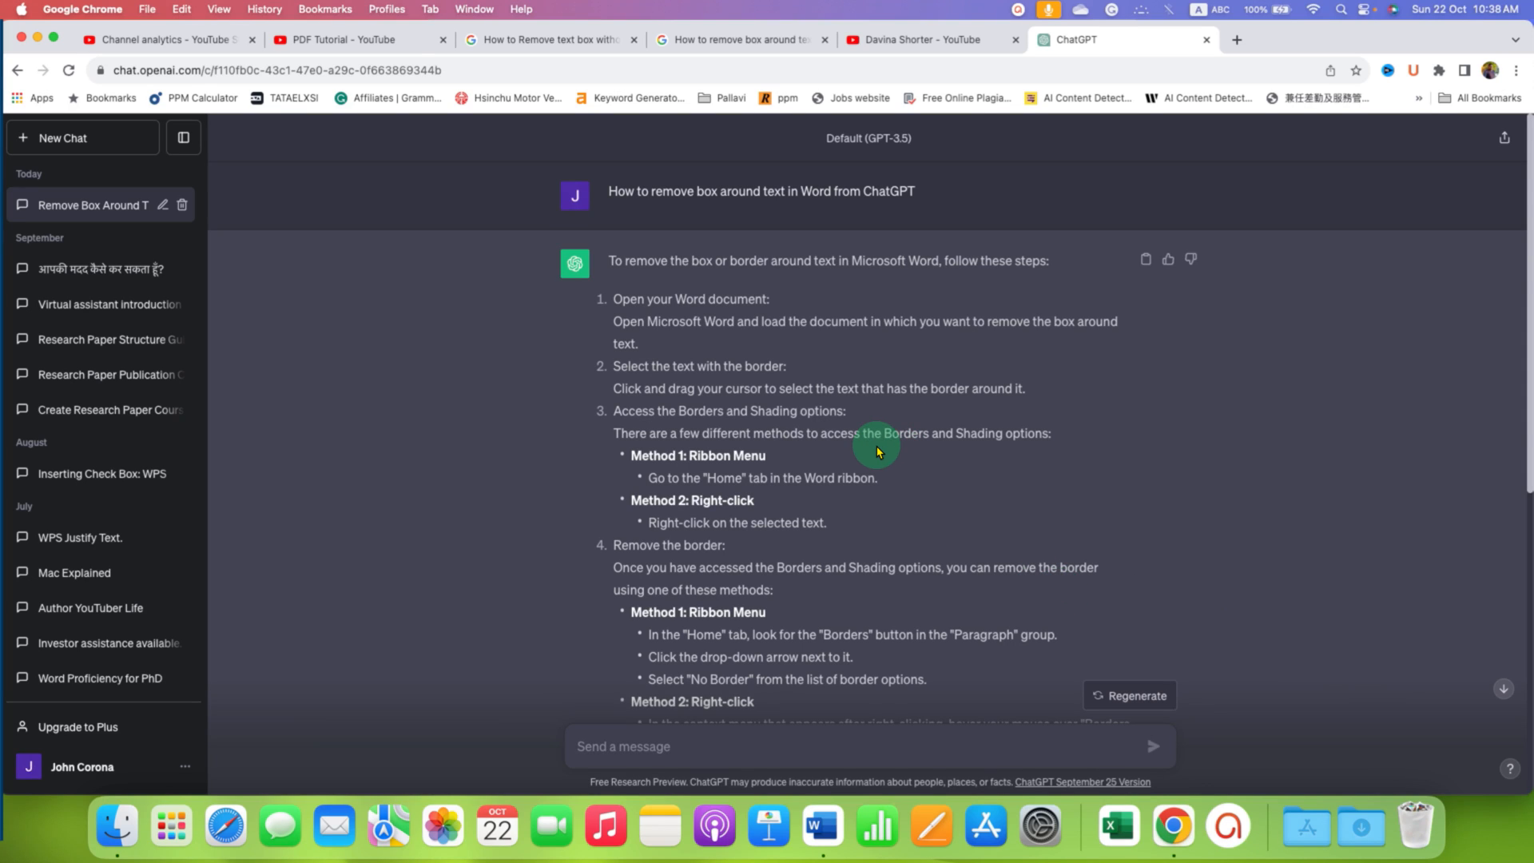
mouse_move(854, 453)
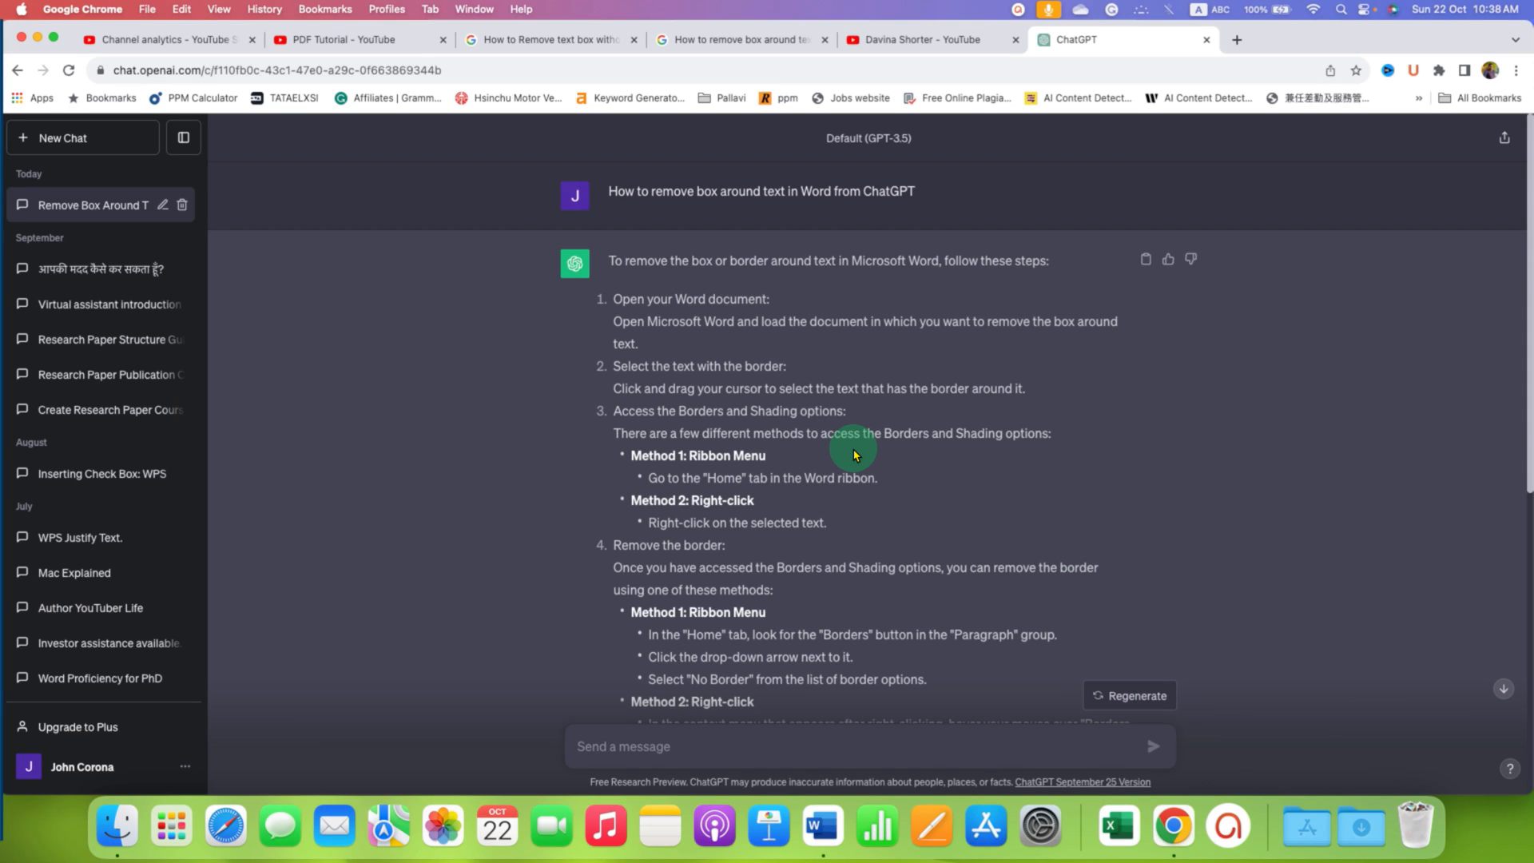
mouse_move(617, 267)
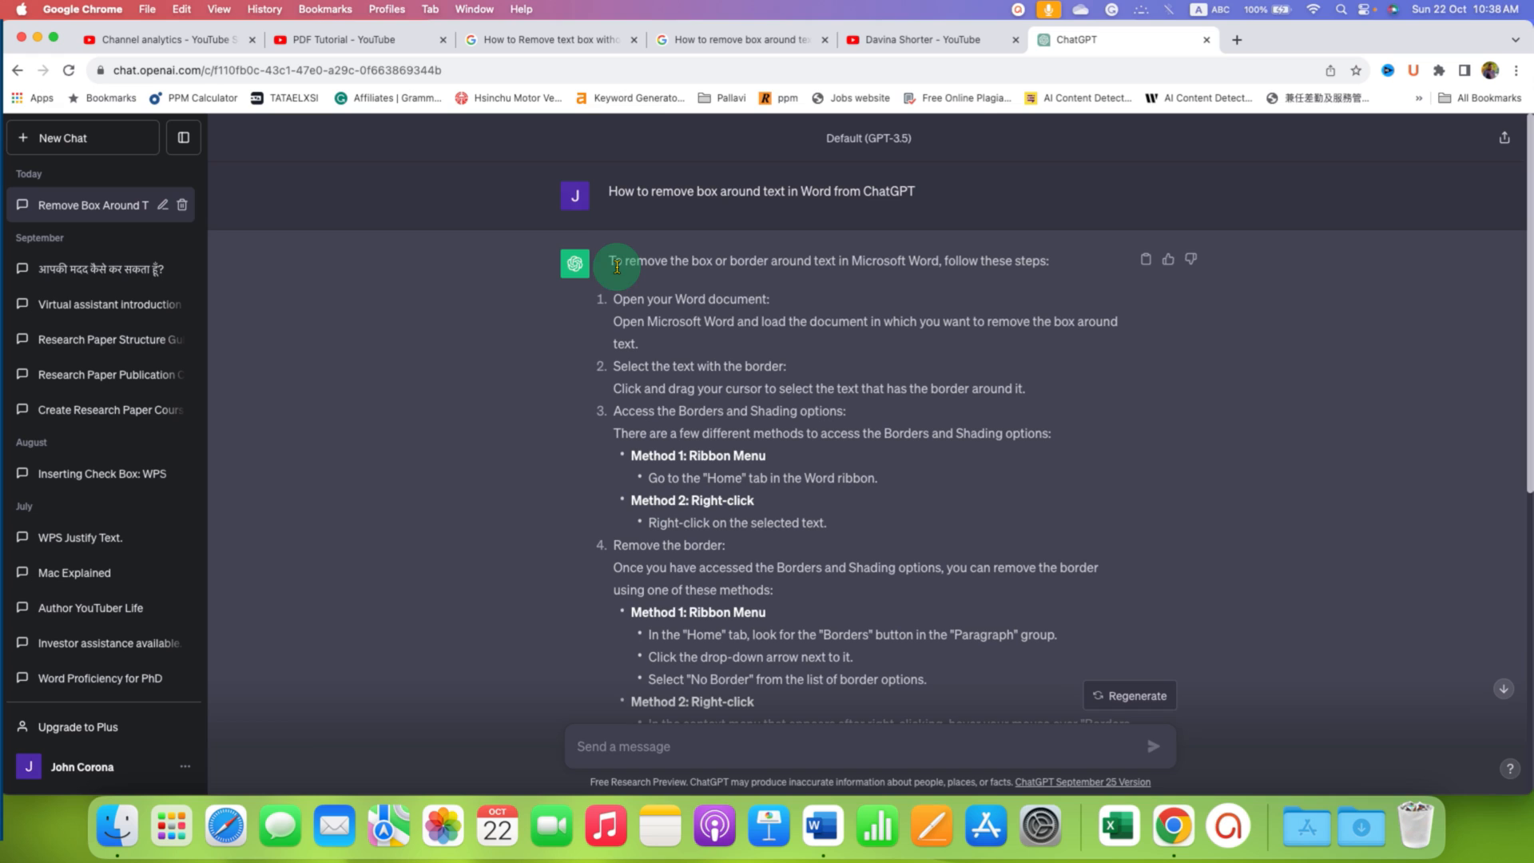
Copy the selected ChatGPT answer about removing a text border in Word via the context menu
scroll("down", 3)
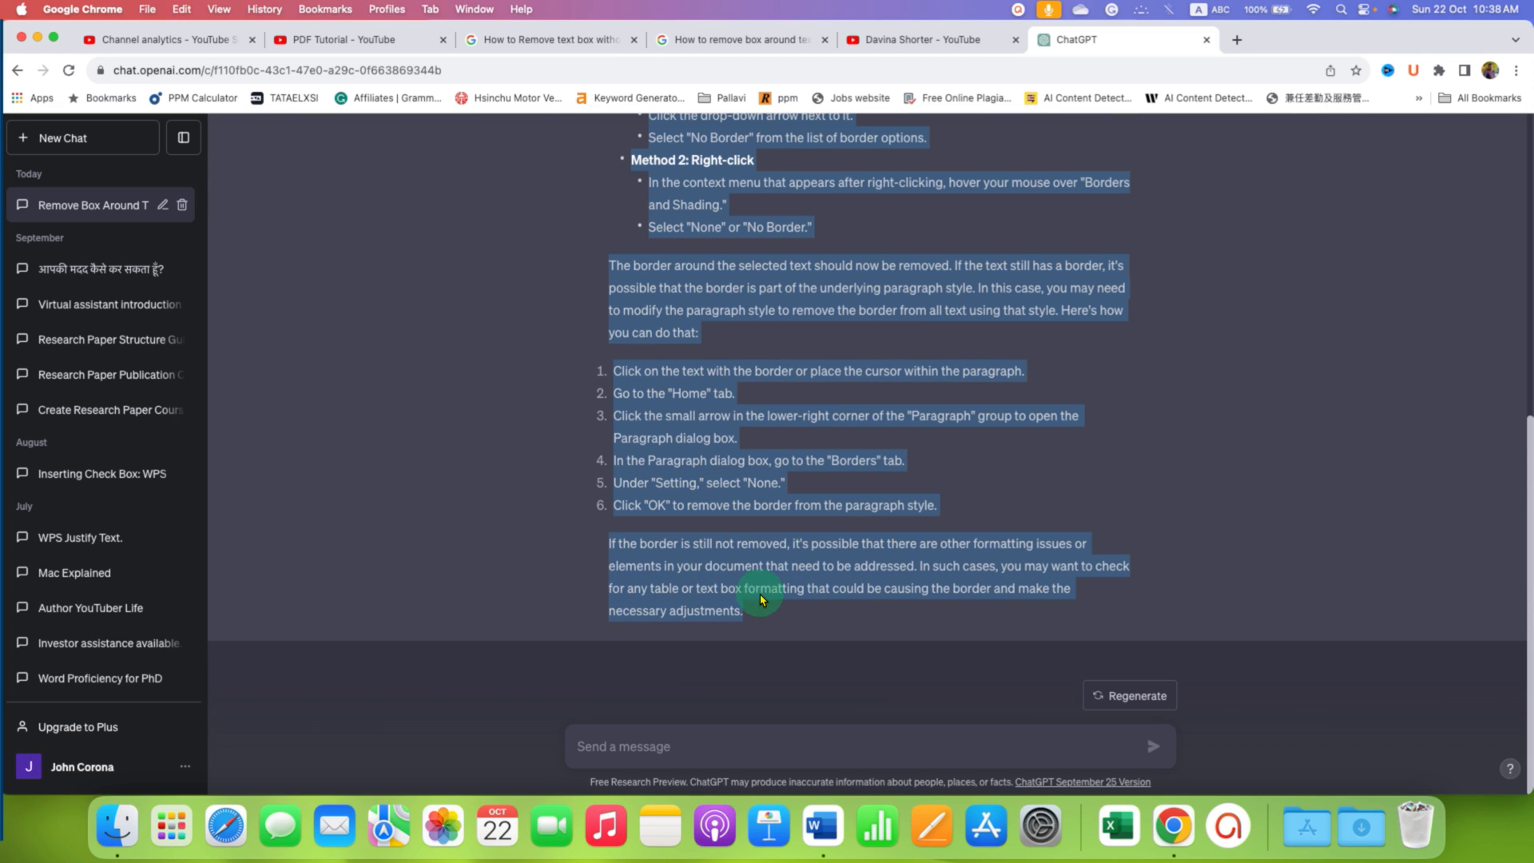
right_click(700, 452)
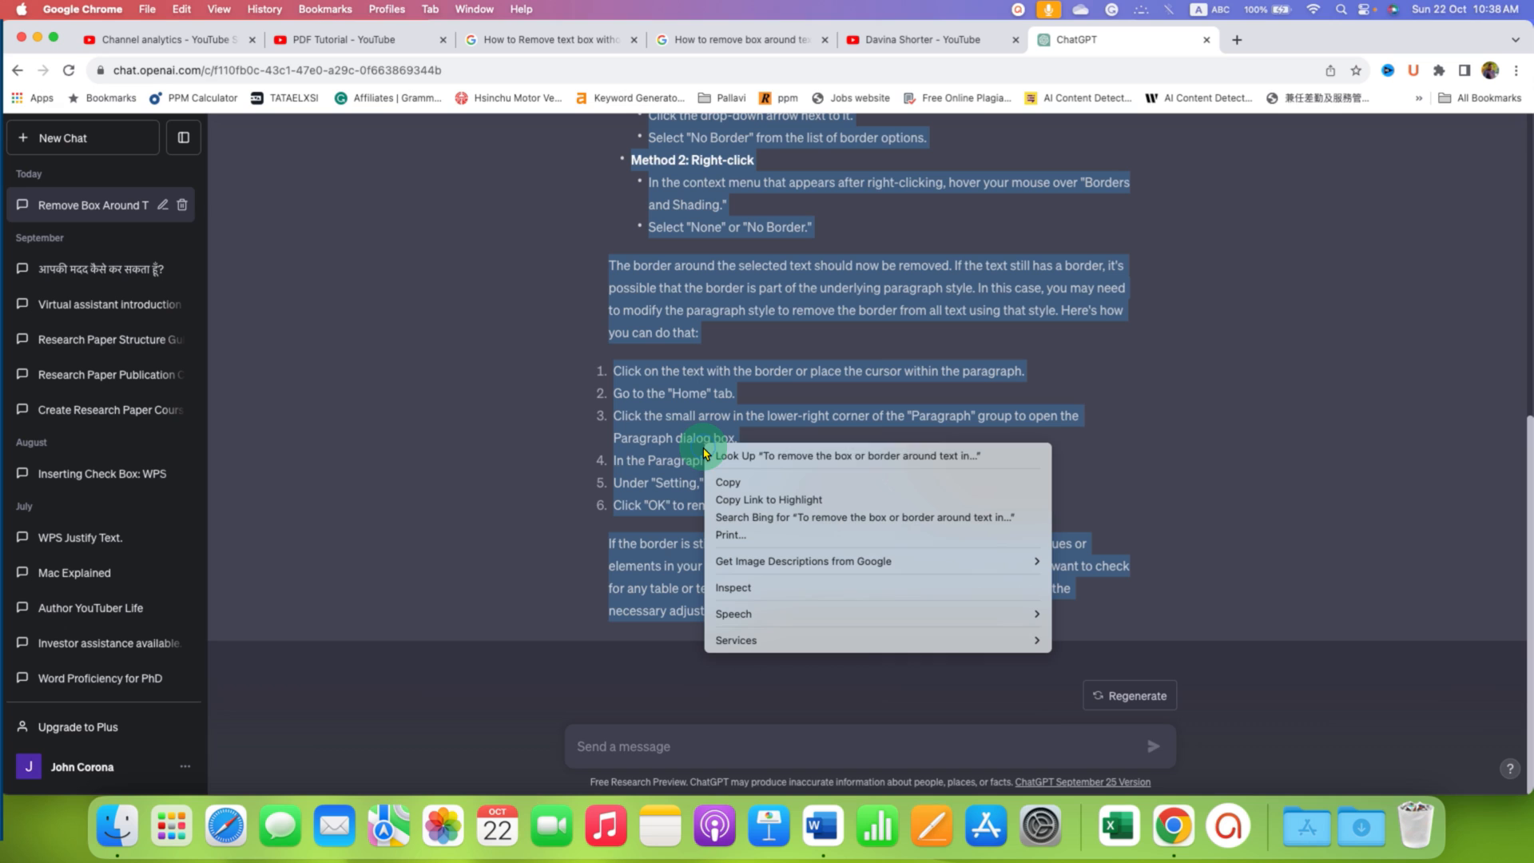
left_click(790, 614)
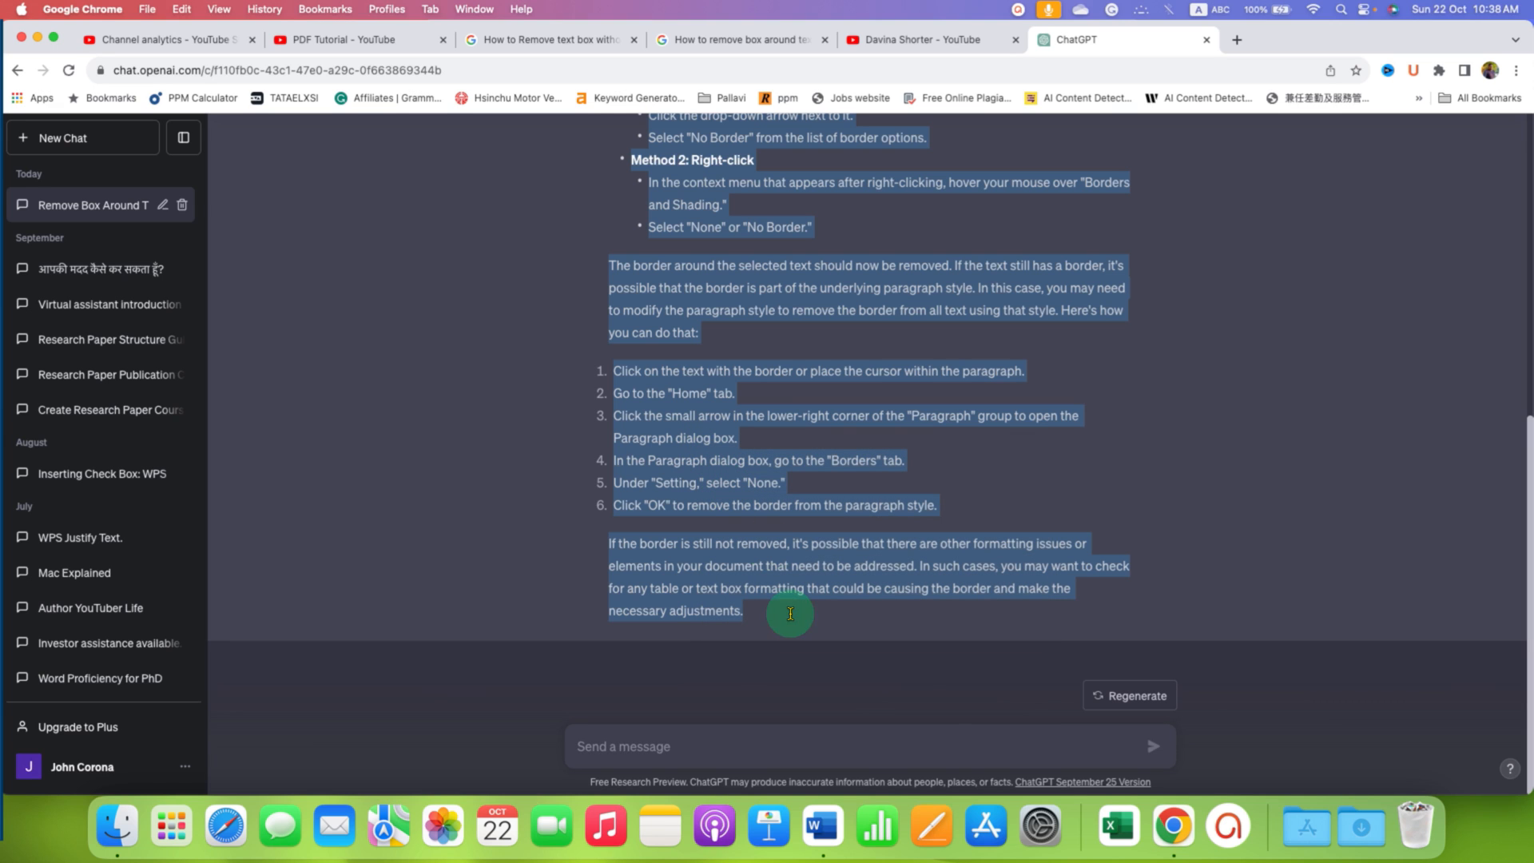
mouse_move(822, 827)
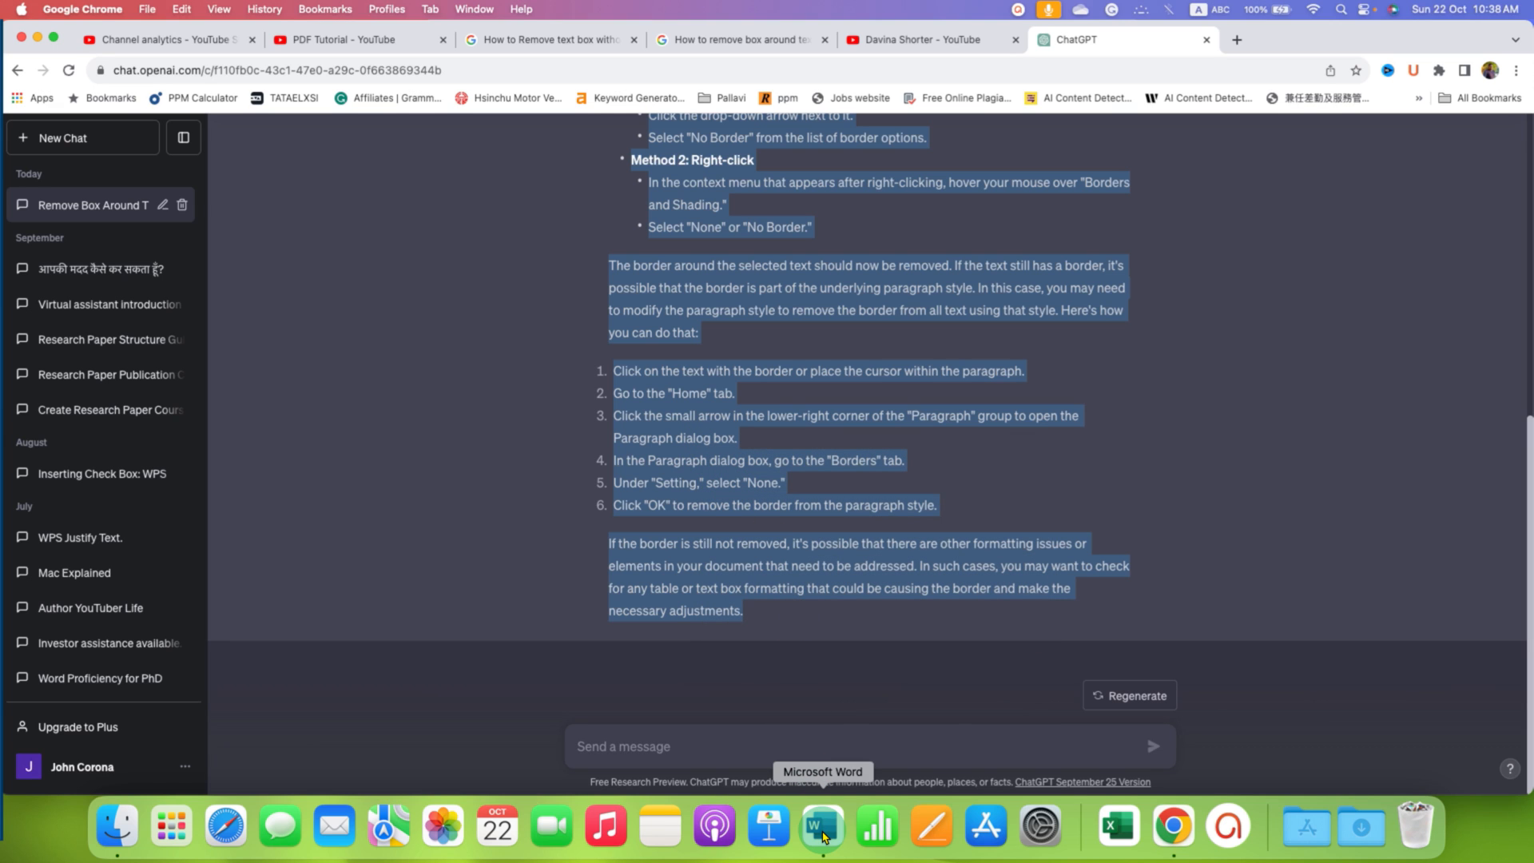
Paste the answer into the blank Word document, showing it arrive with dark gray shading
left_click(822, 827)
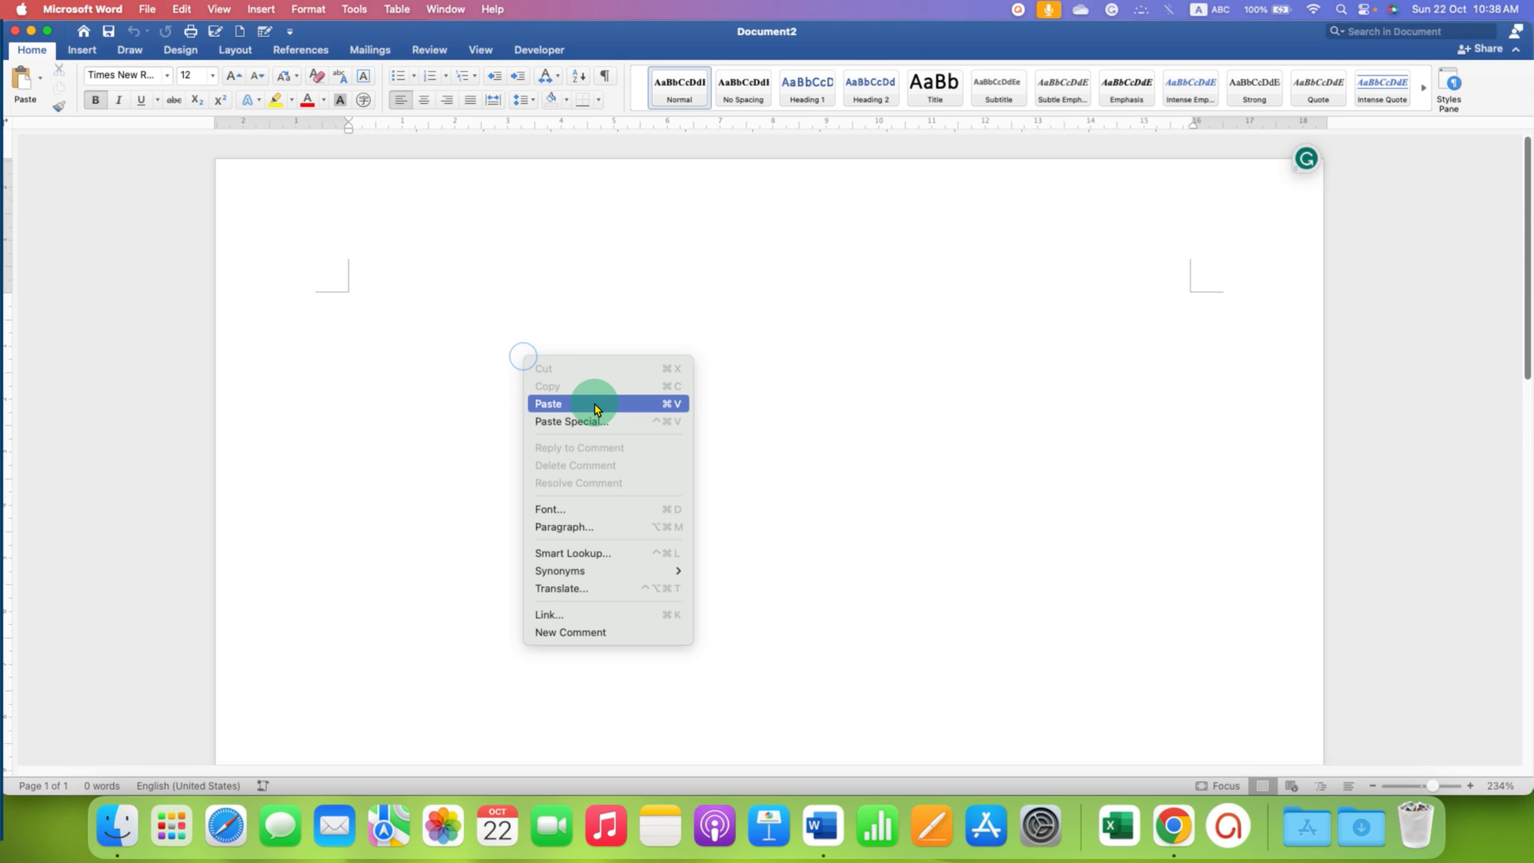
left_click(548, 403)
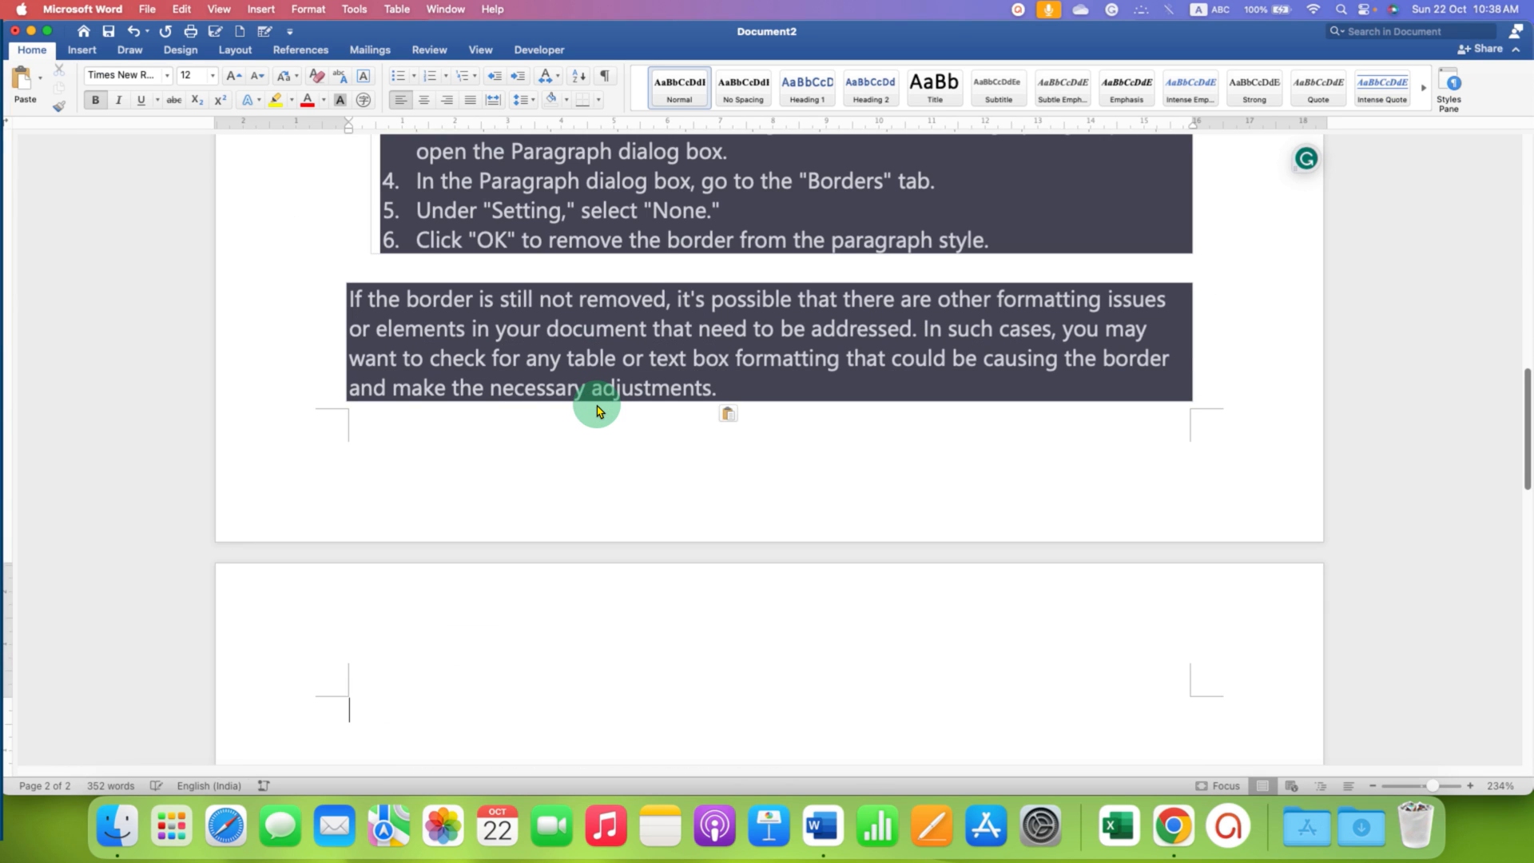
scroll("up", 3)
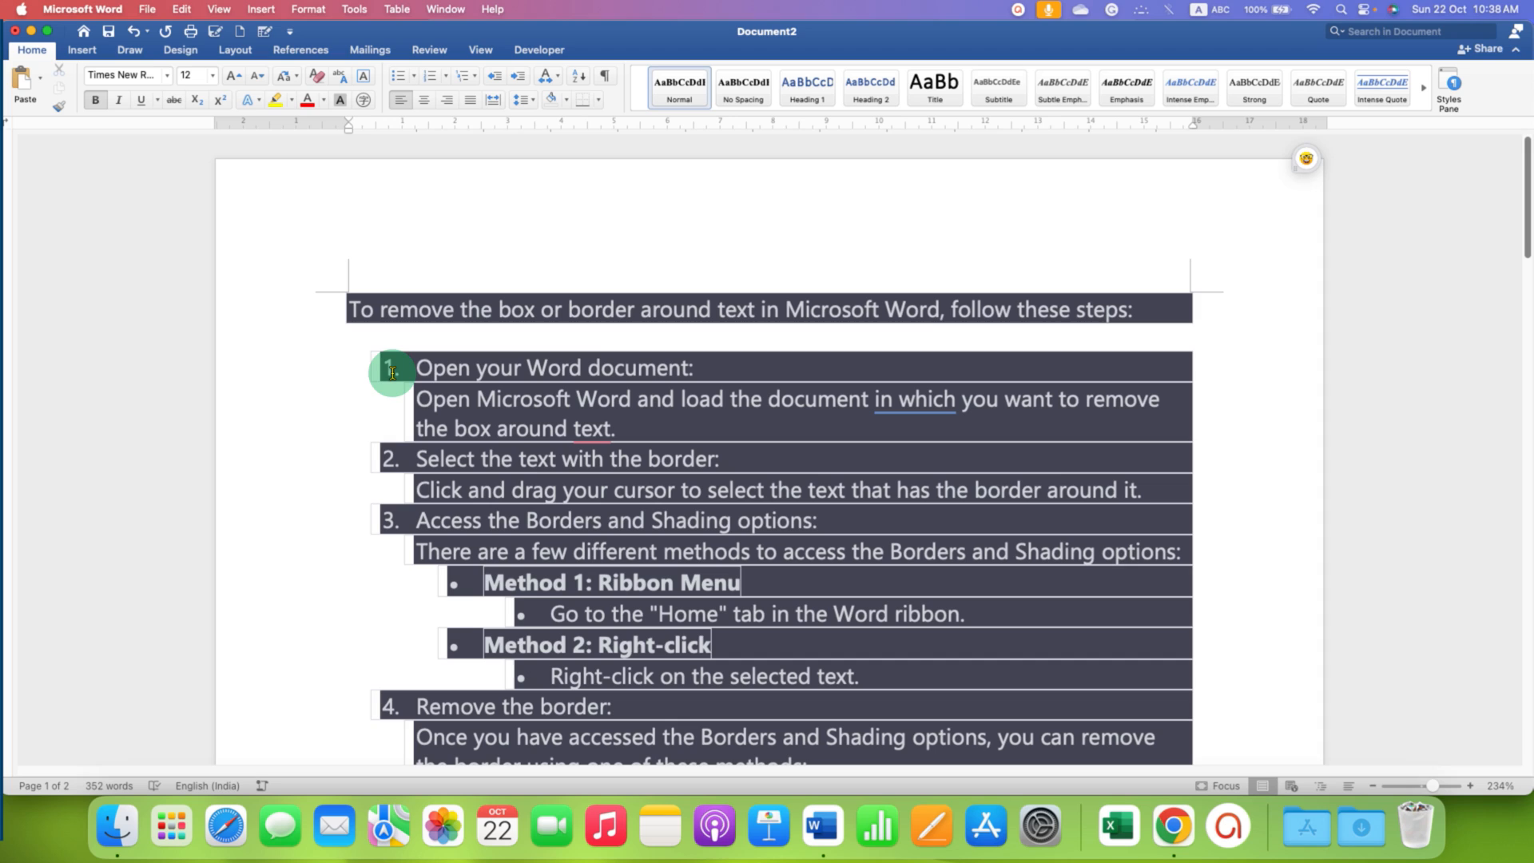
mouse_move(1194, 342)
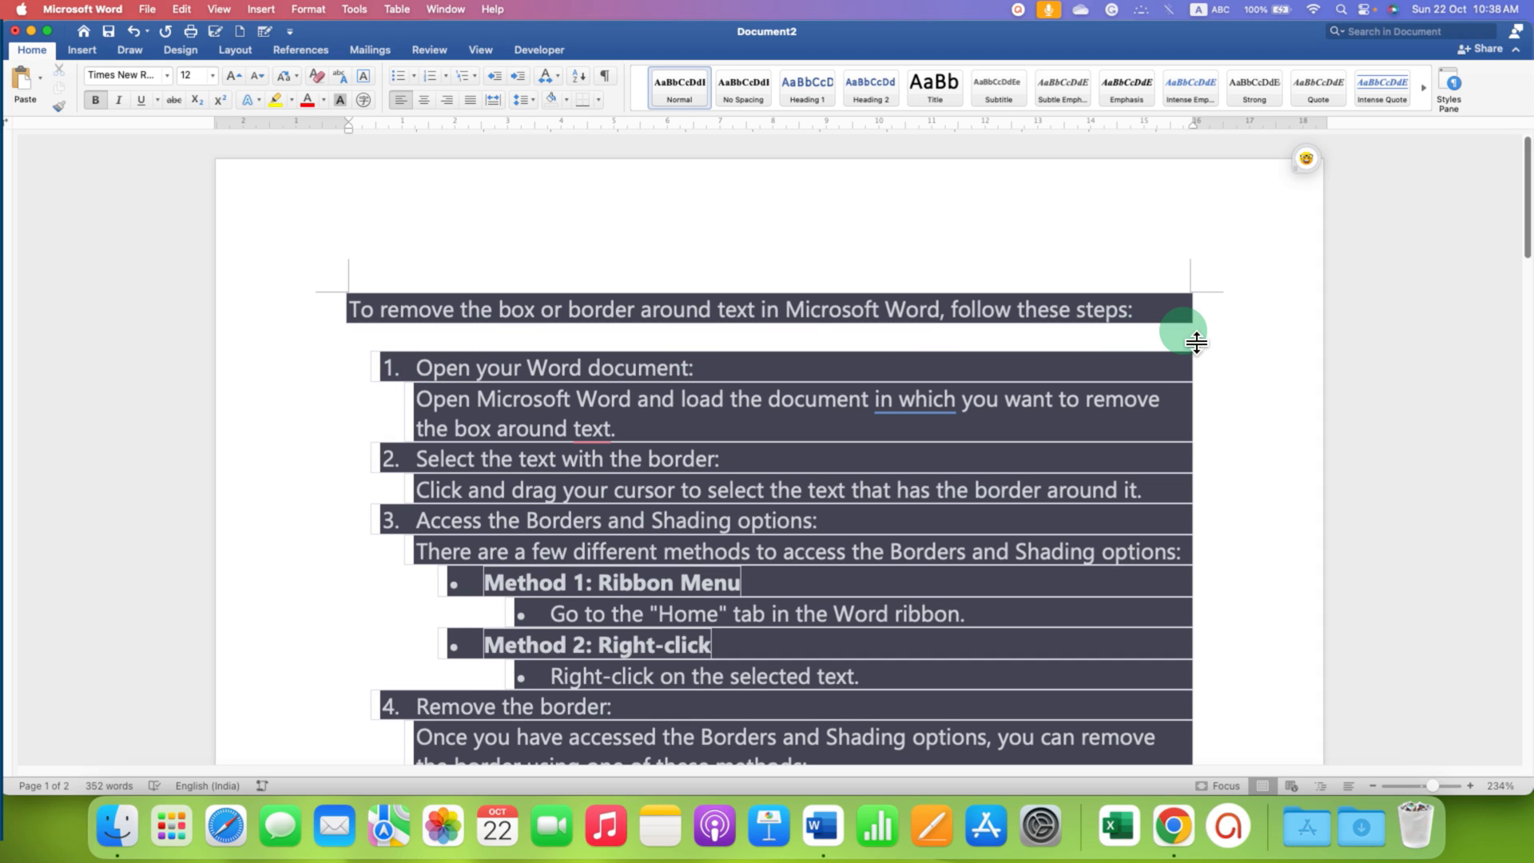
mouse_move(1139, 414)
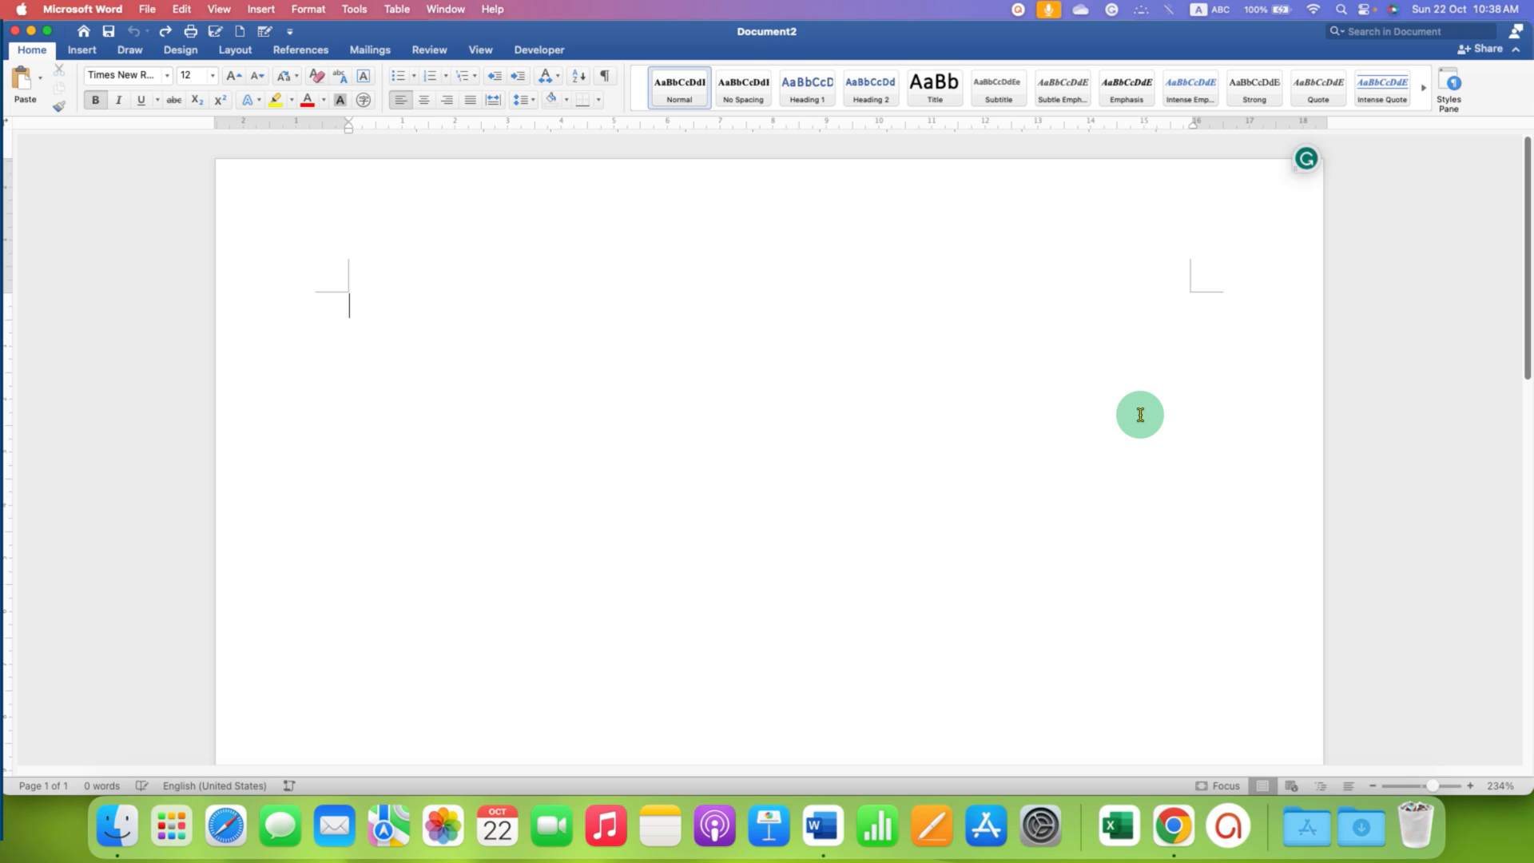
right_click(534, 329)
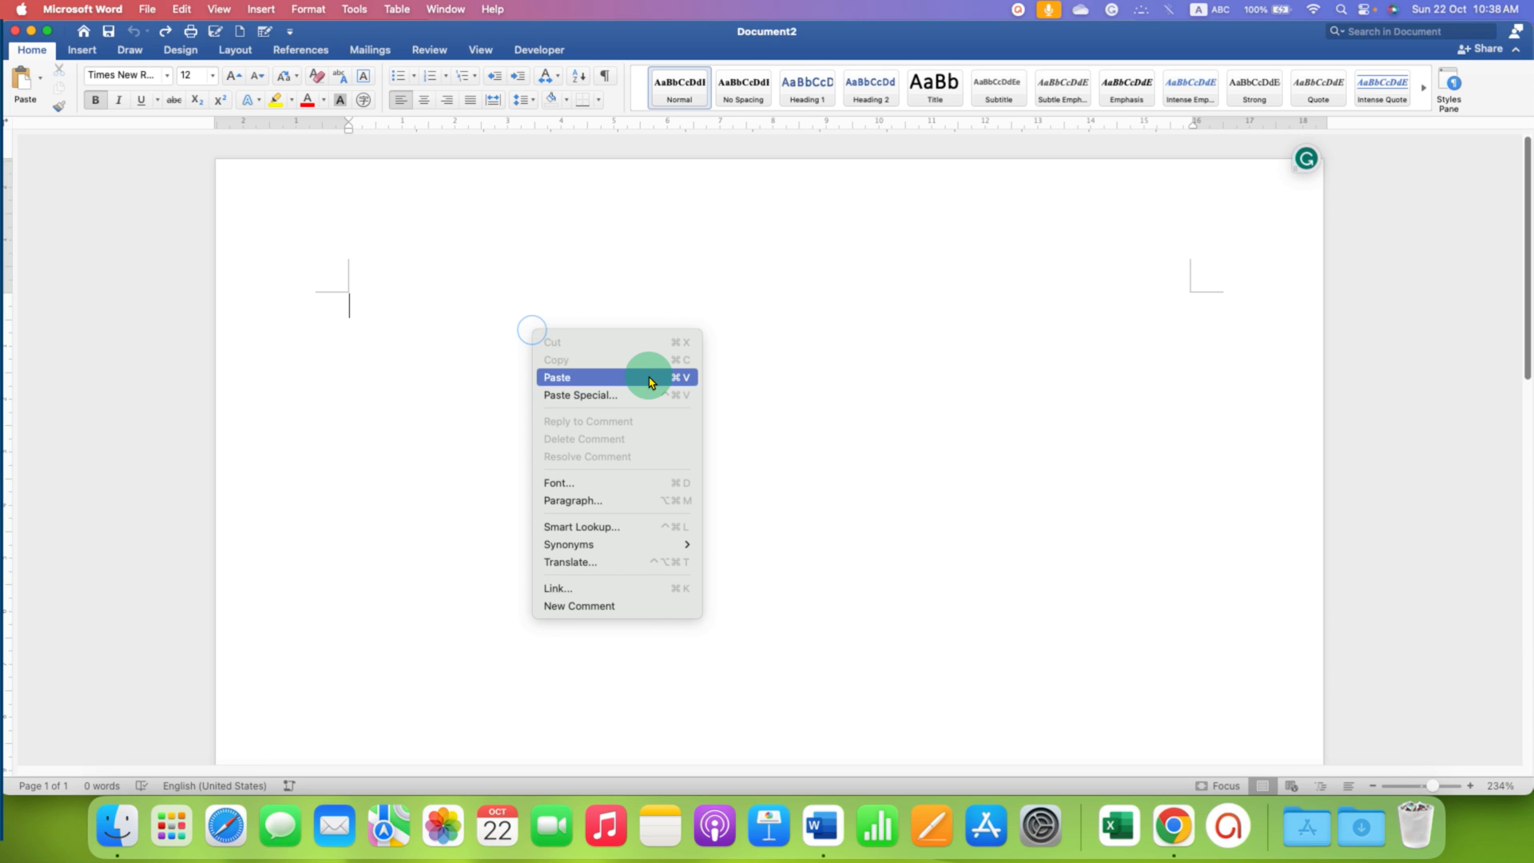
left_click(557, 377)
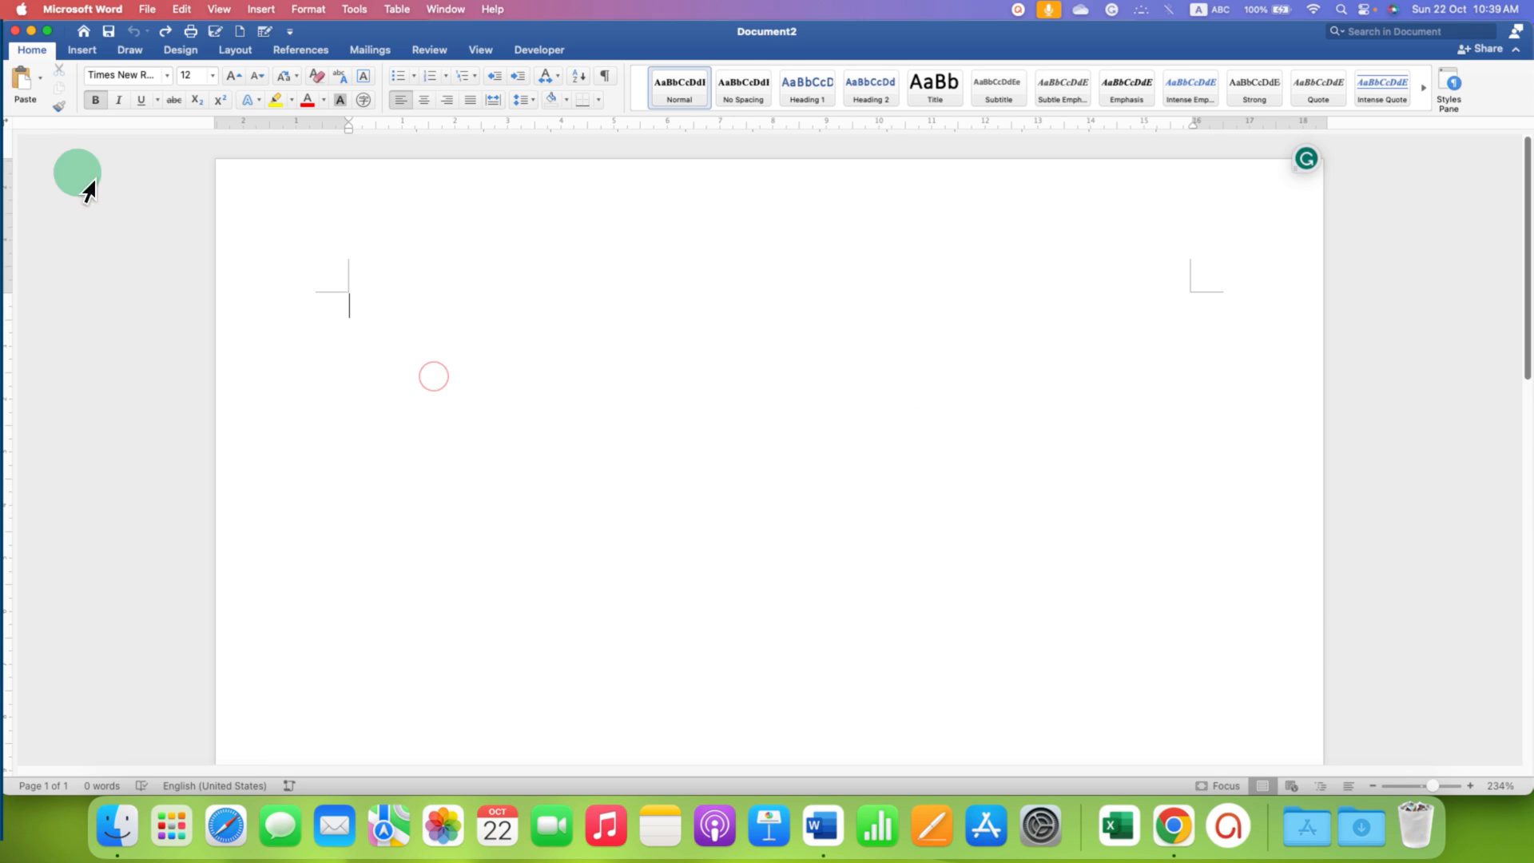
mouse_move(28, 103)
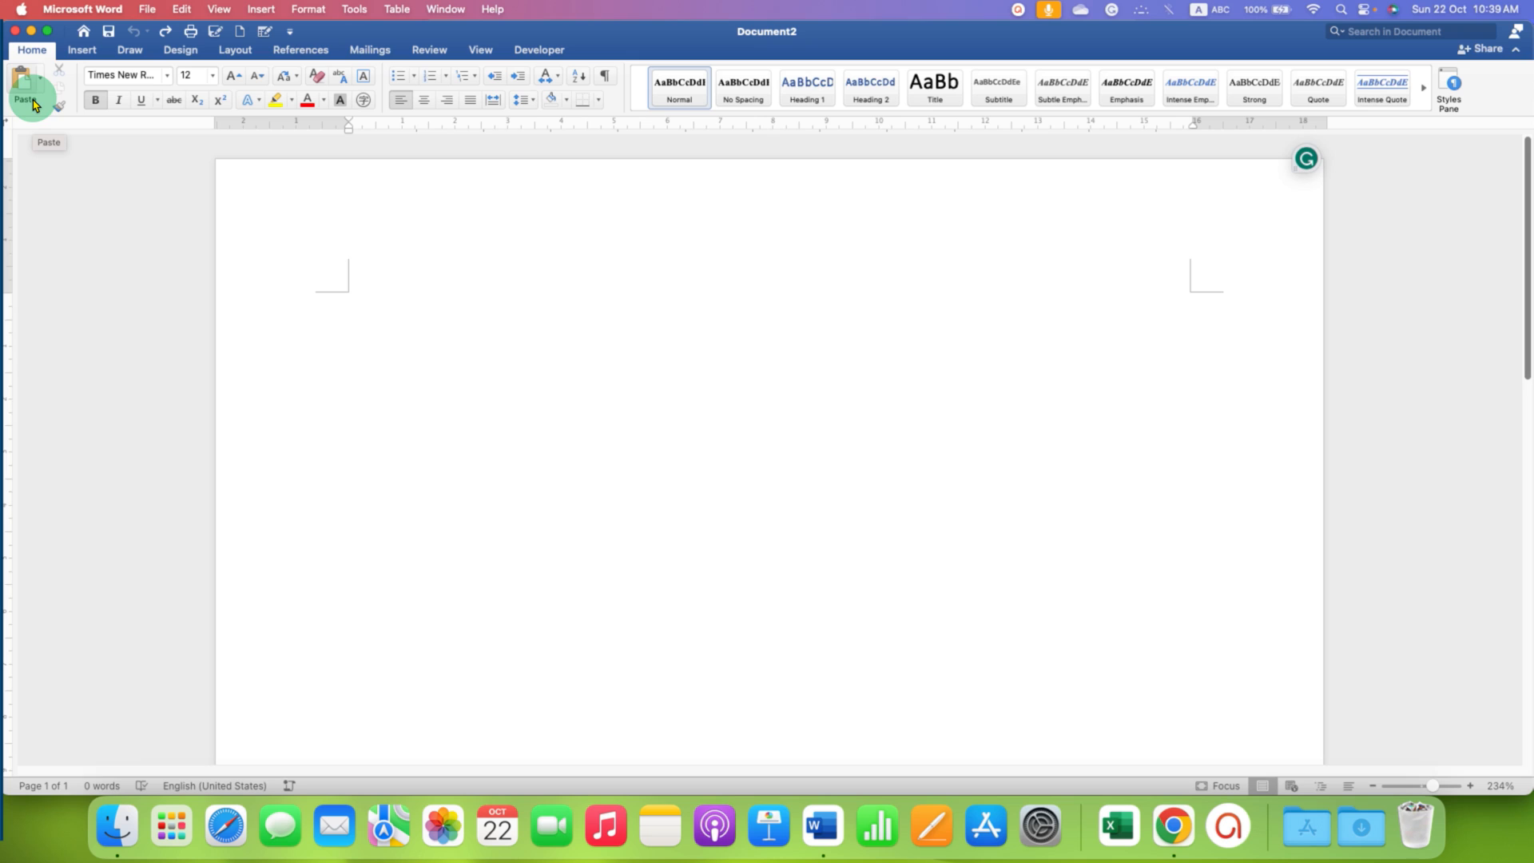
left_click(56, 75)
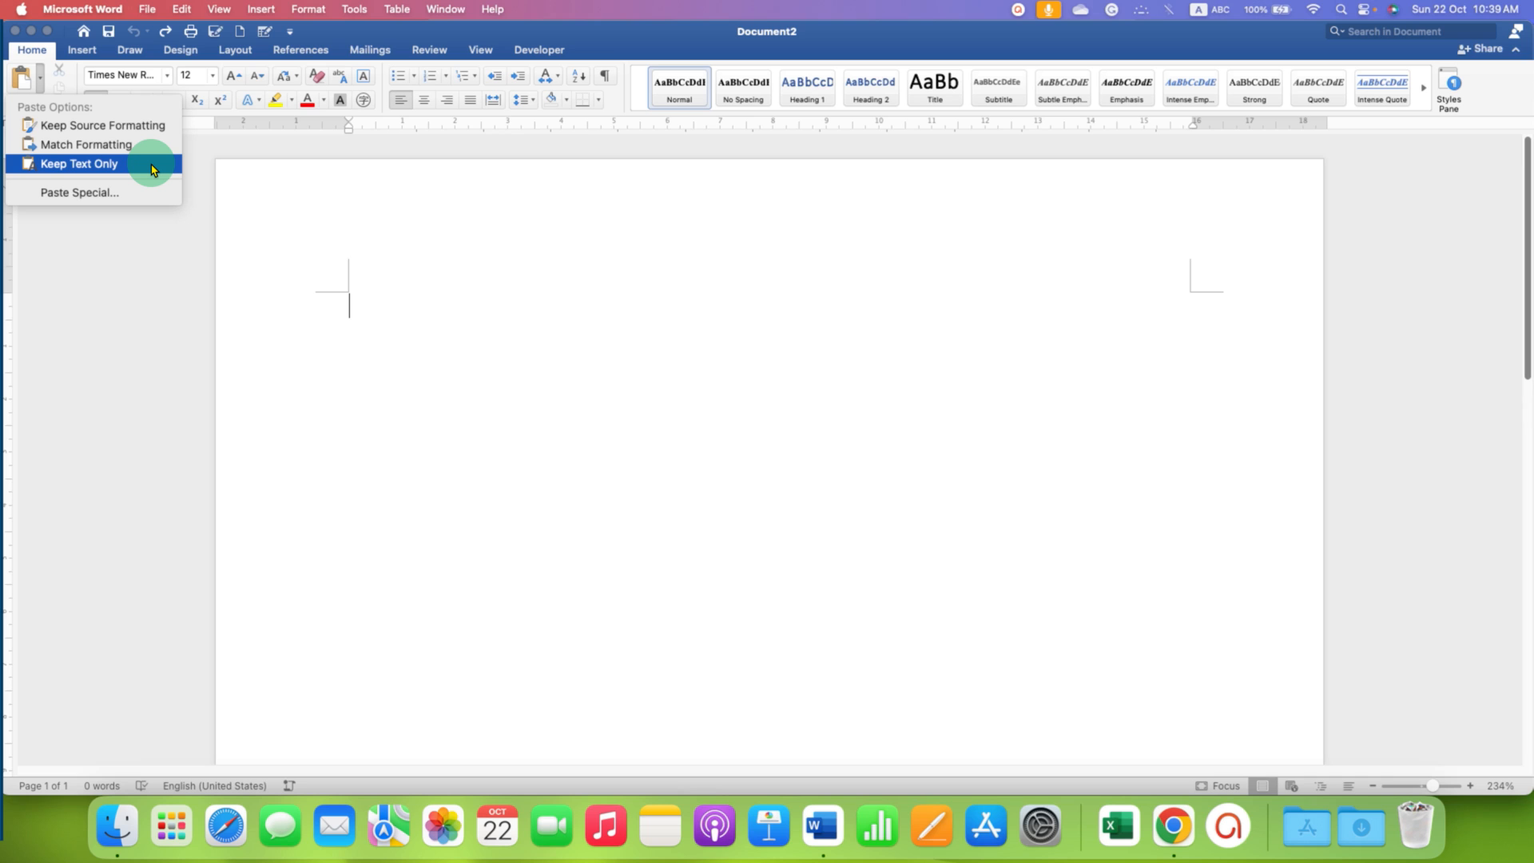
mouse_move(143, 171)
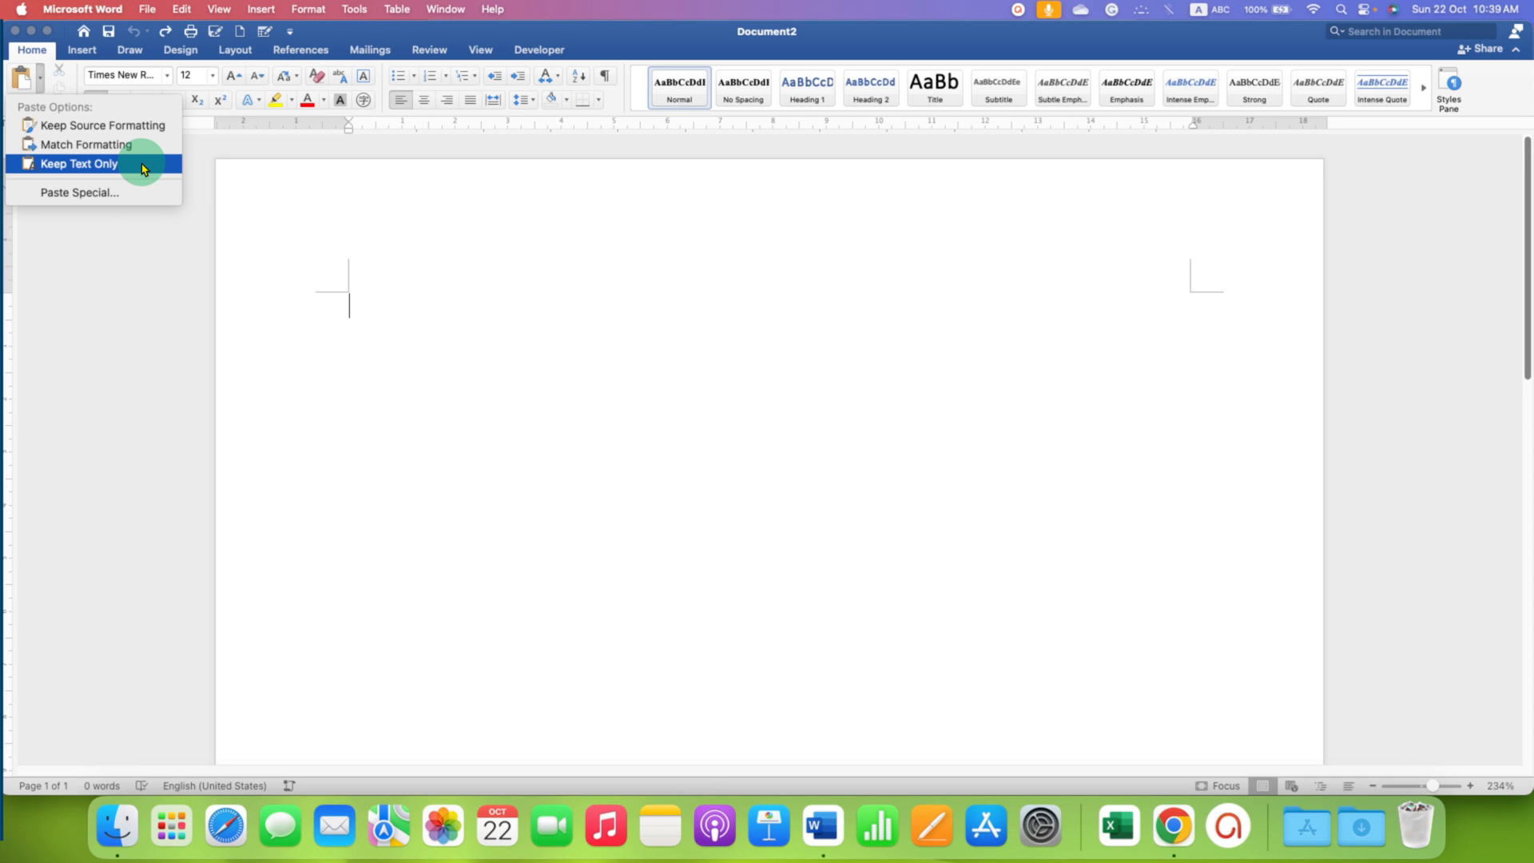
left_click(80, 163)
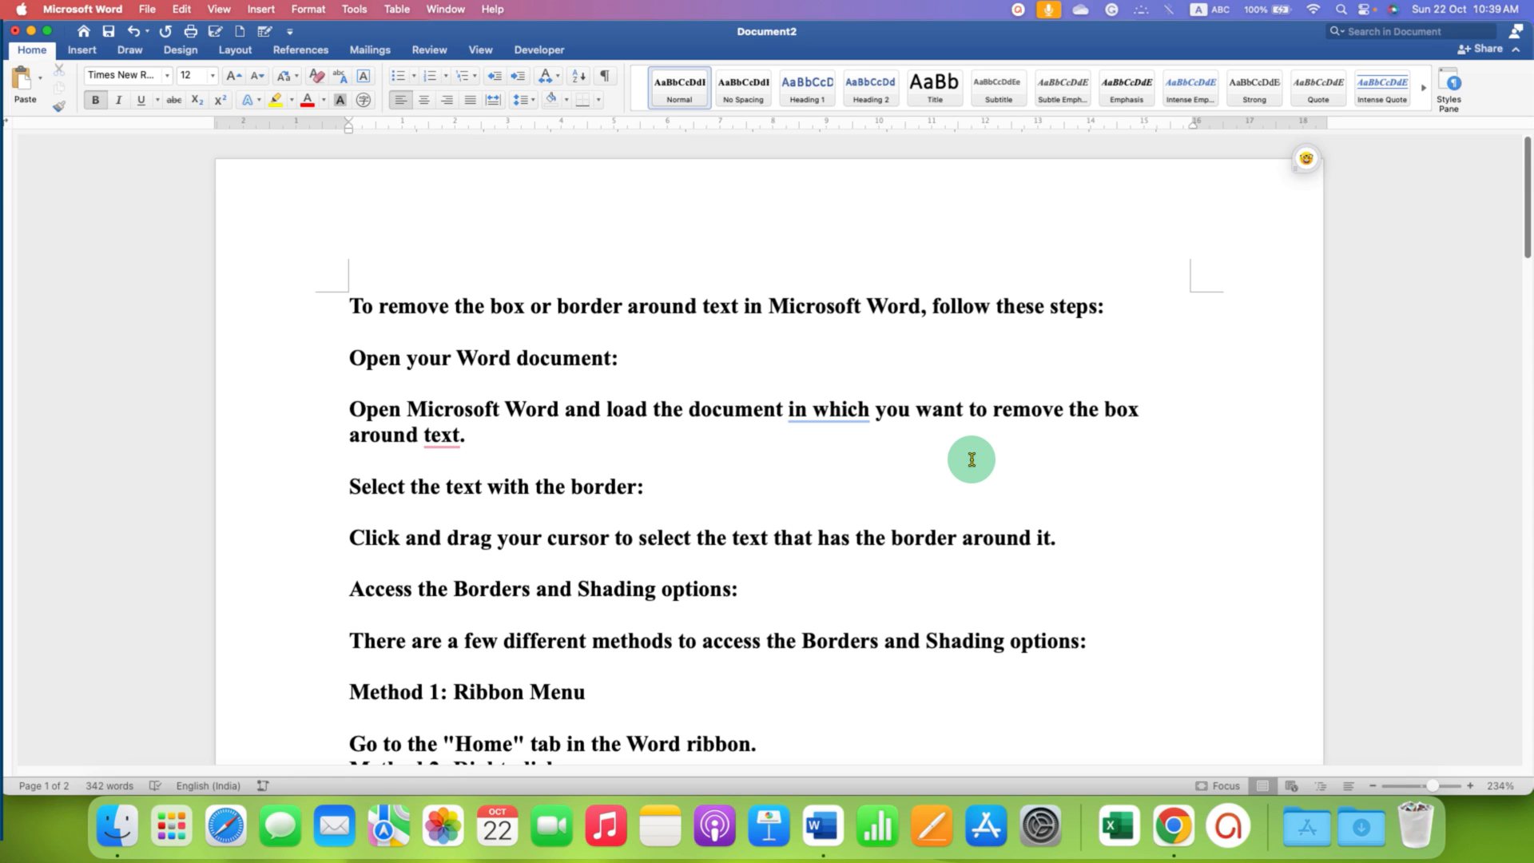
scroll("down", 3)
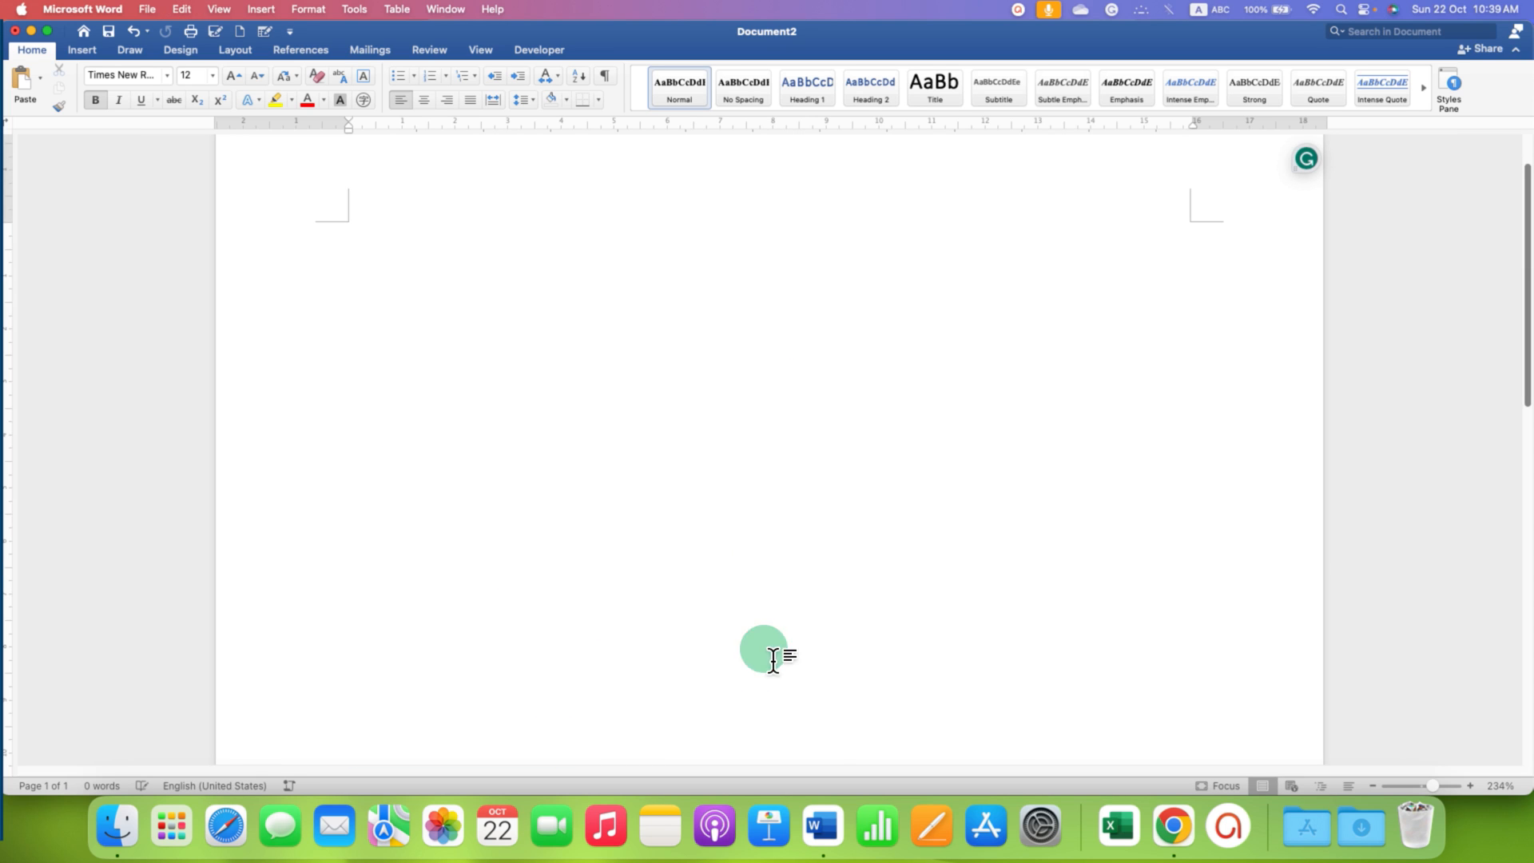
Copy the whole response with ChatGPT's own Copy icon and return to Word
left_click(1174, 826)
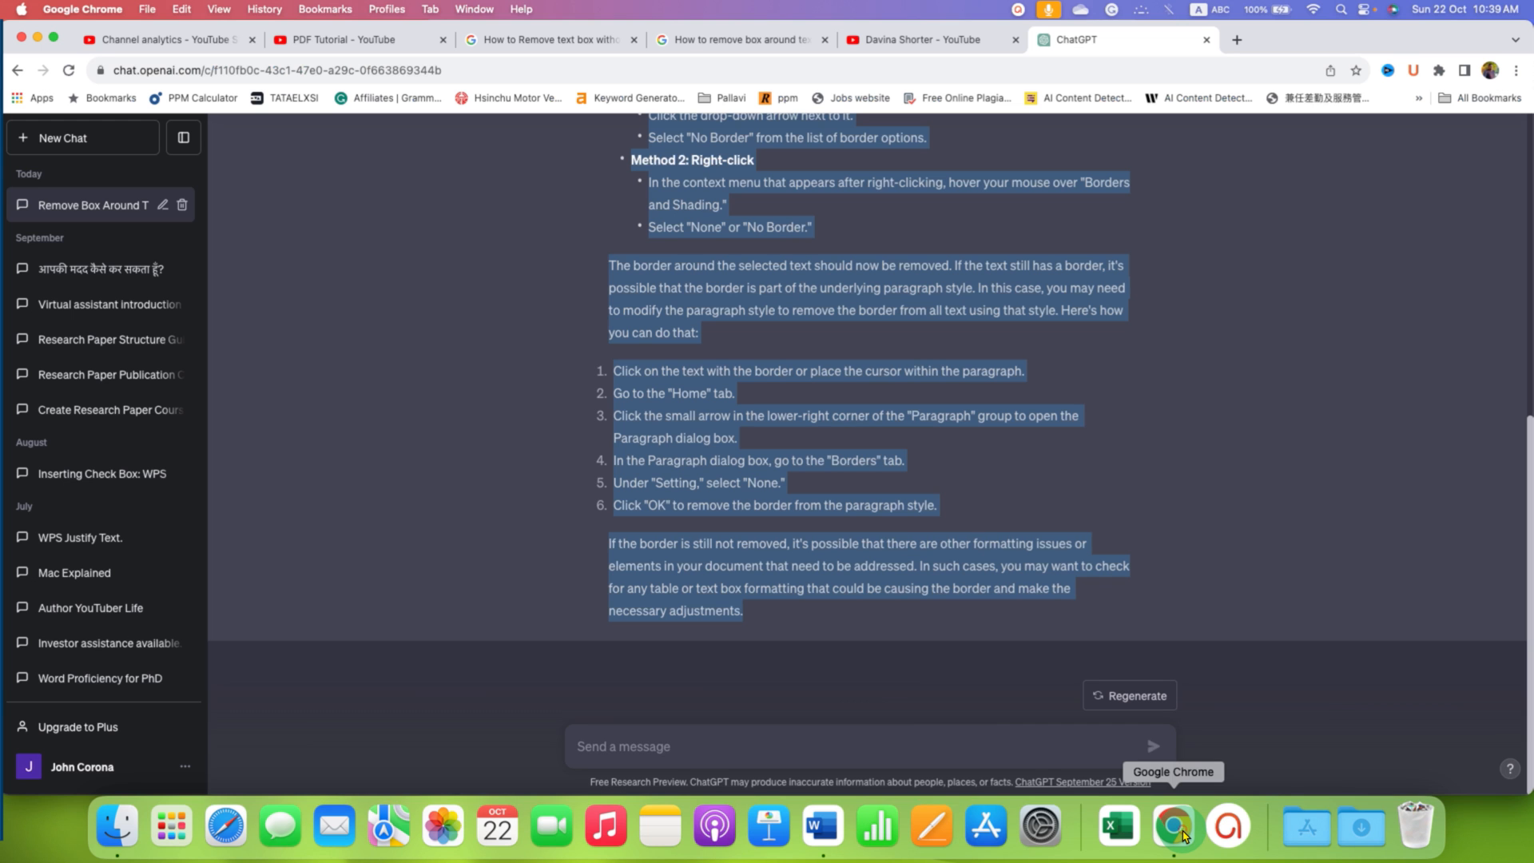
left_click(612, 377)
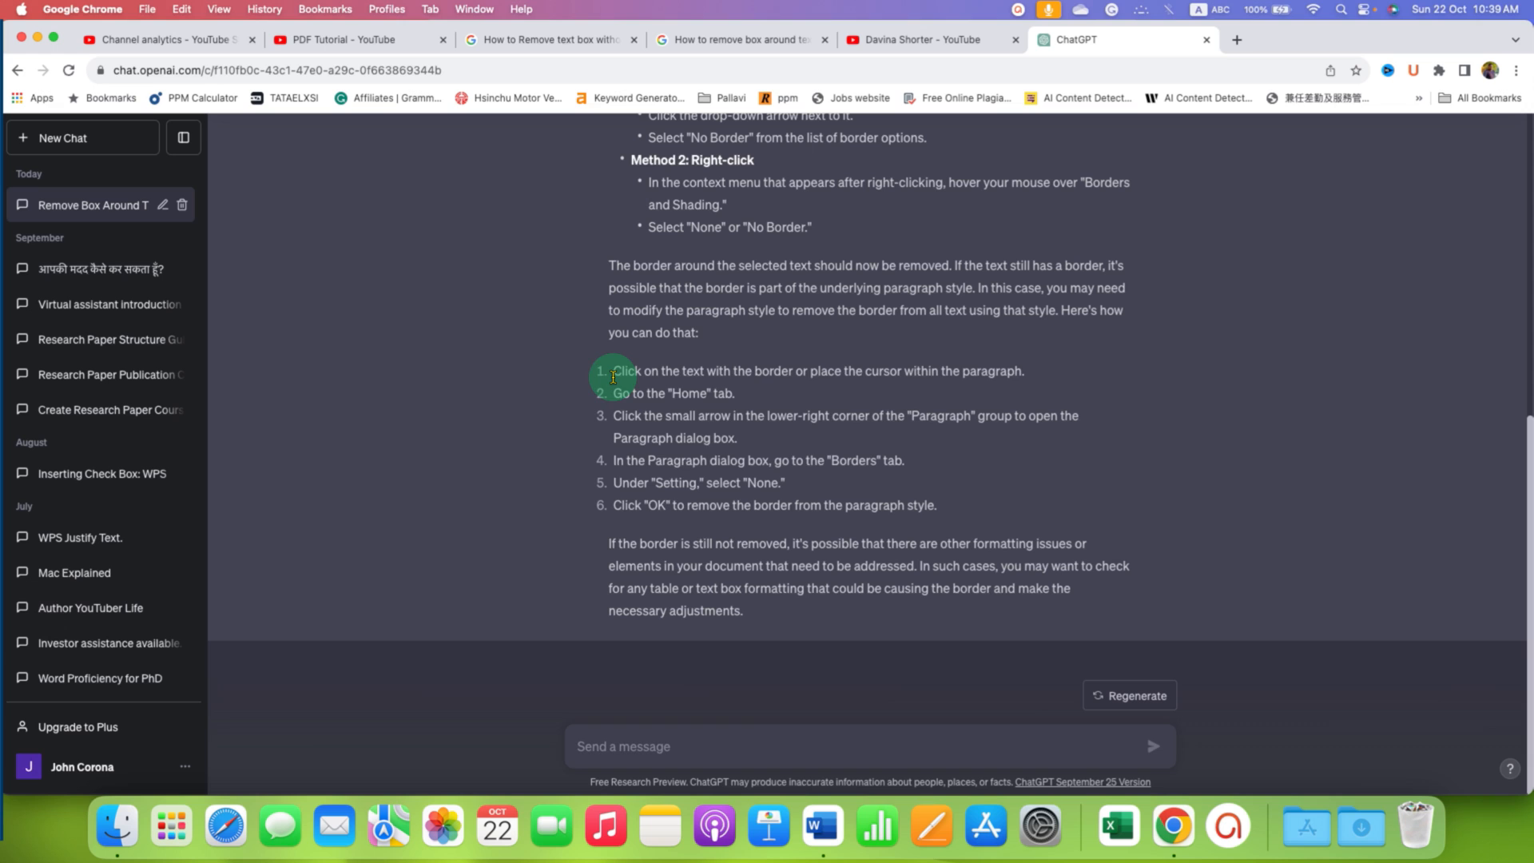
scroll("up", 3)
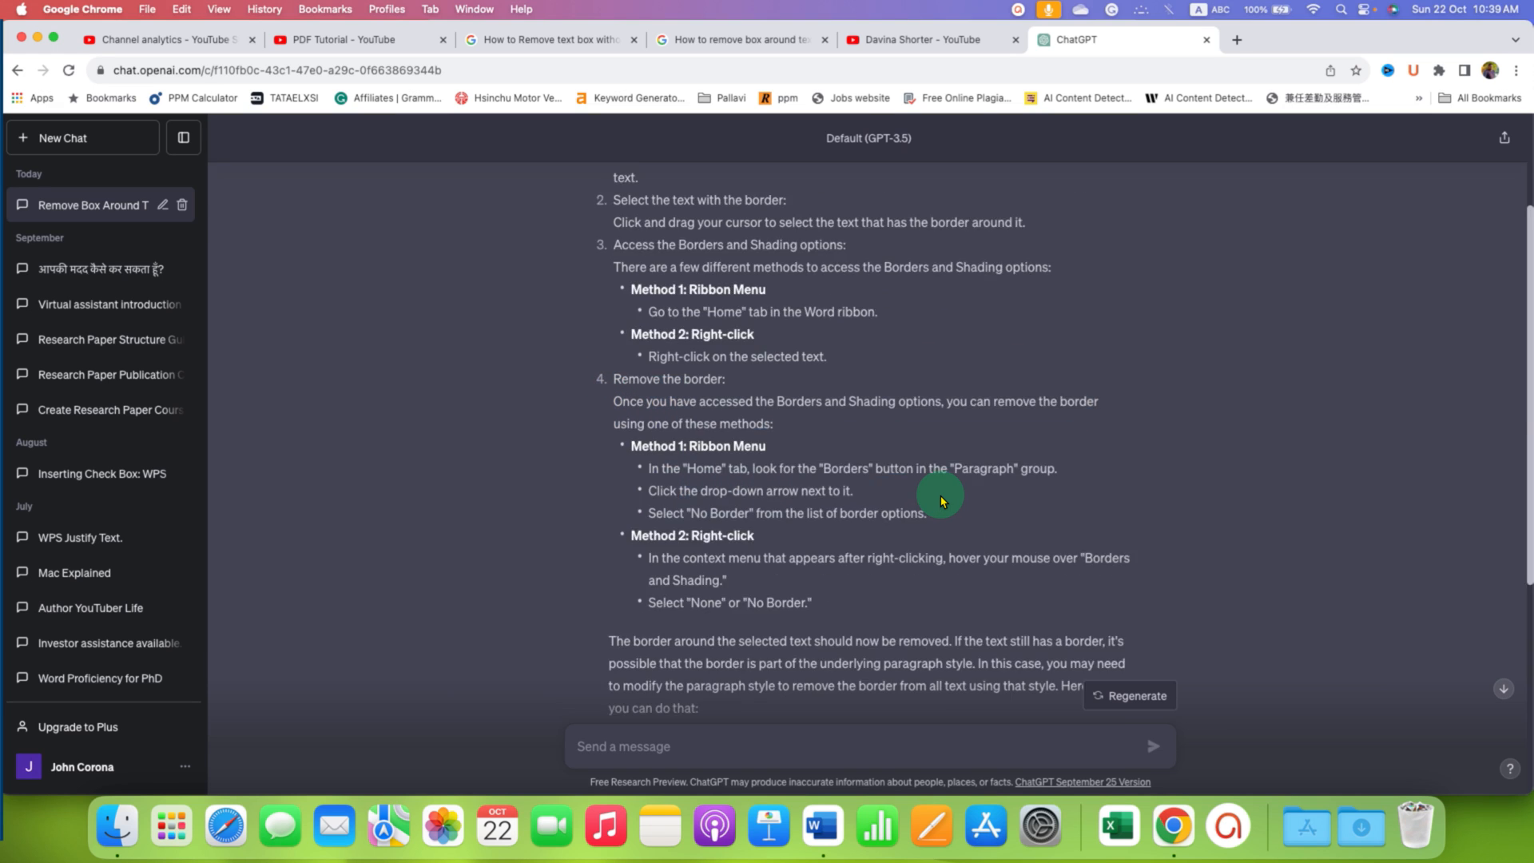
scroll("up", 3)
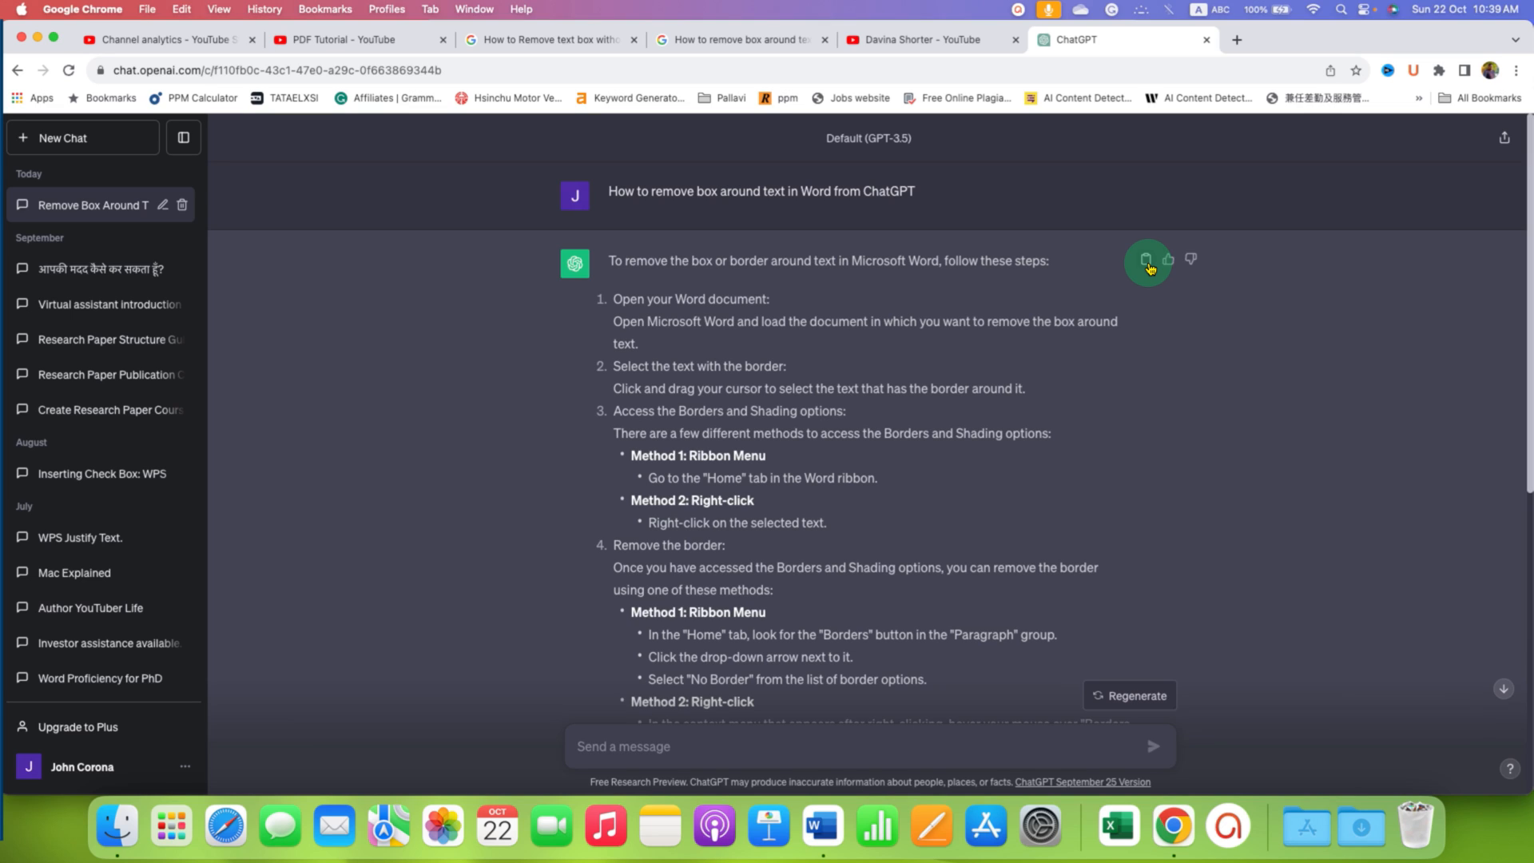
left_click(1148, 259)
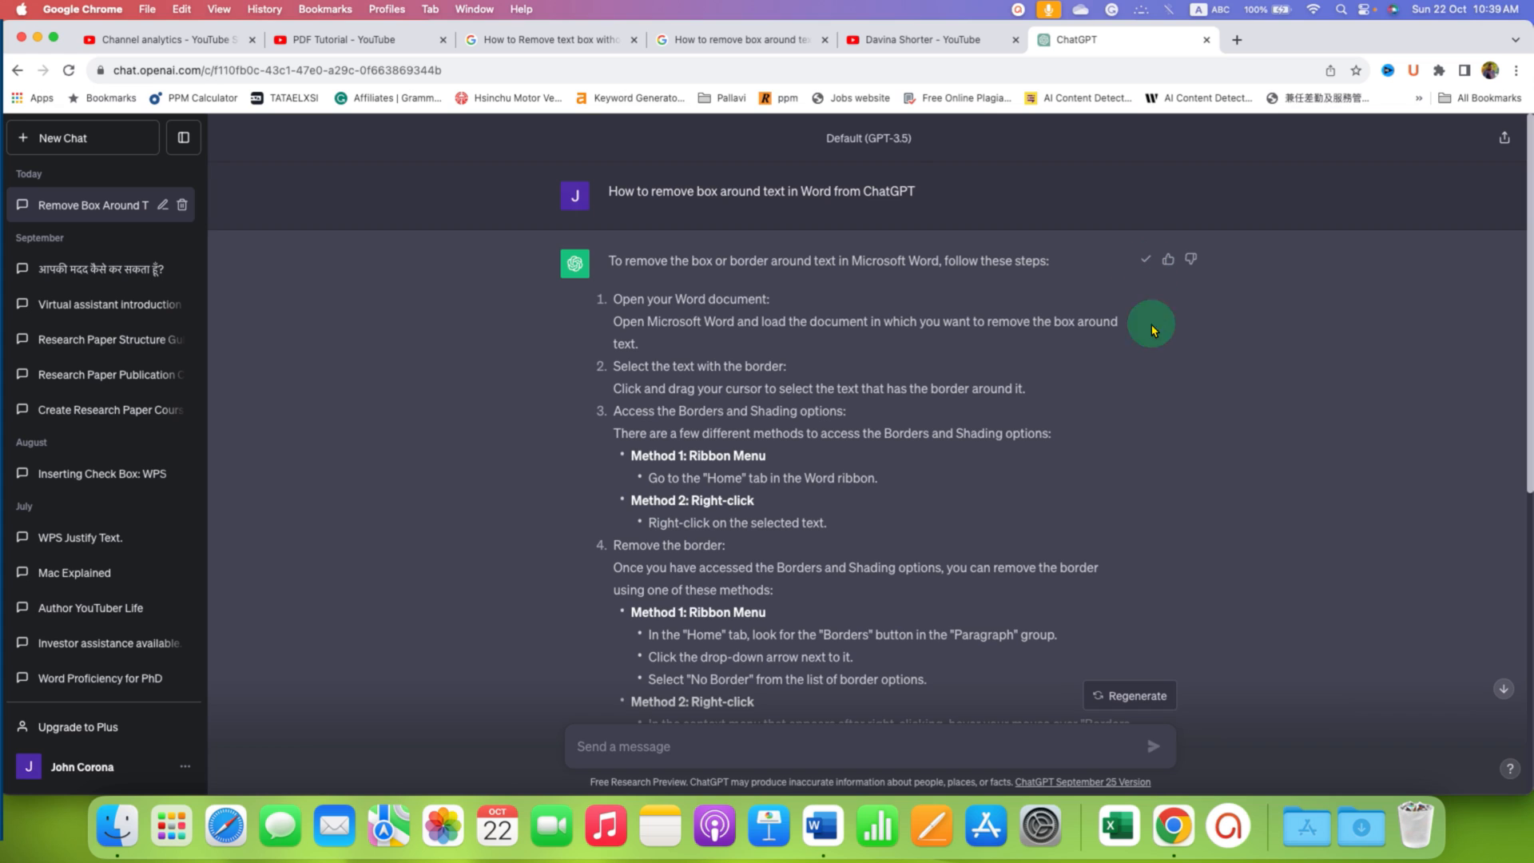
mouse_move(723, 403)
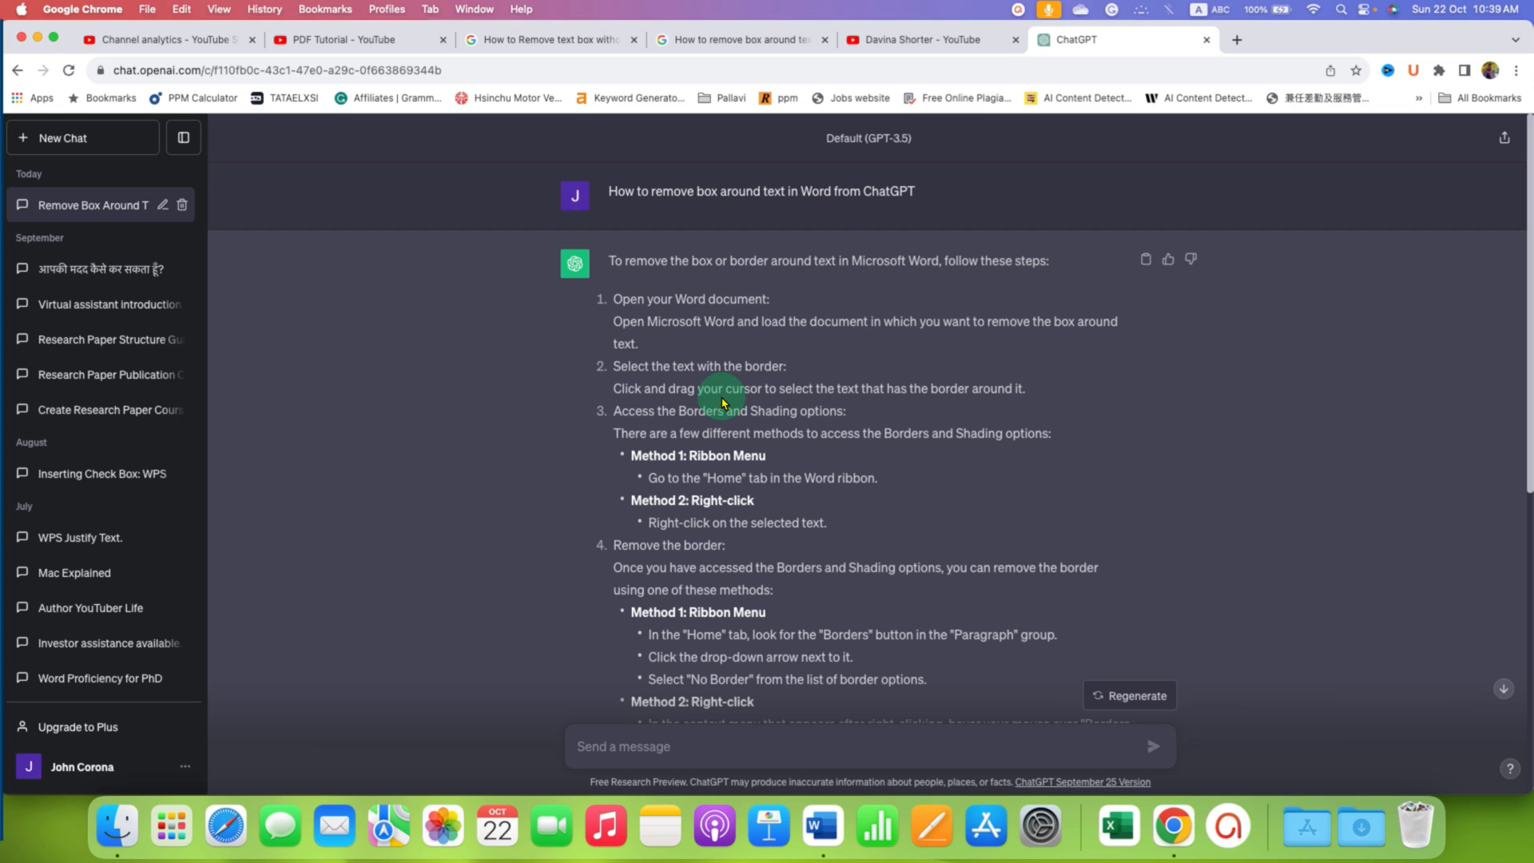
scroll("down", 3)
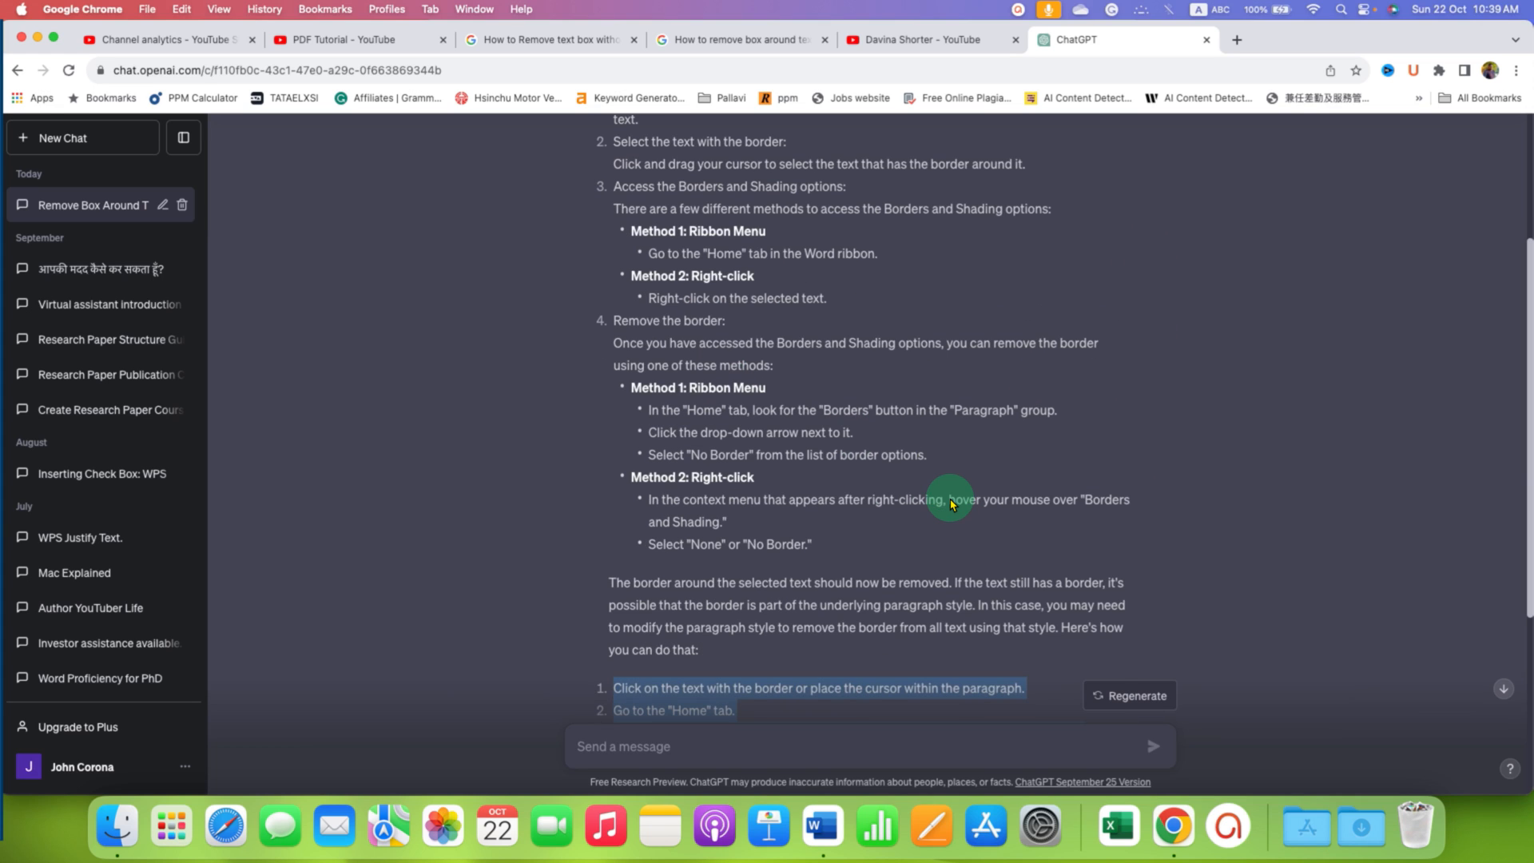
mouse_move(910, 590)
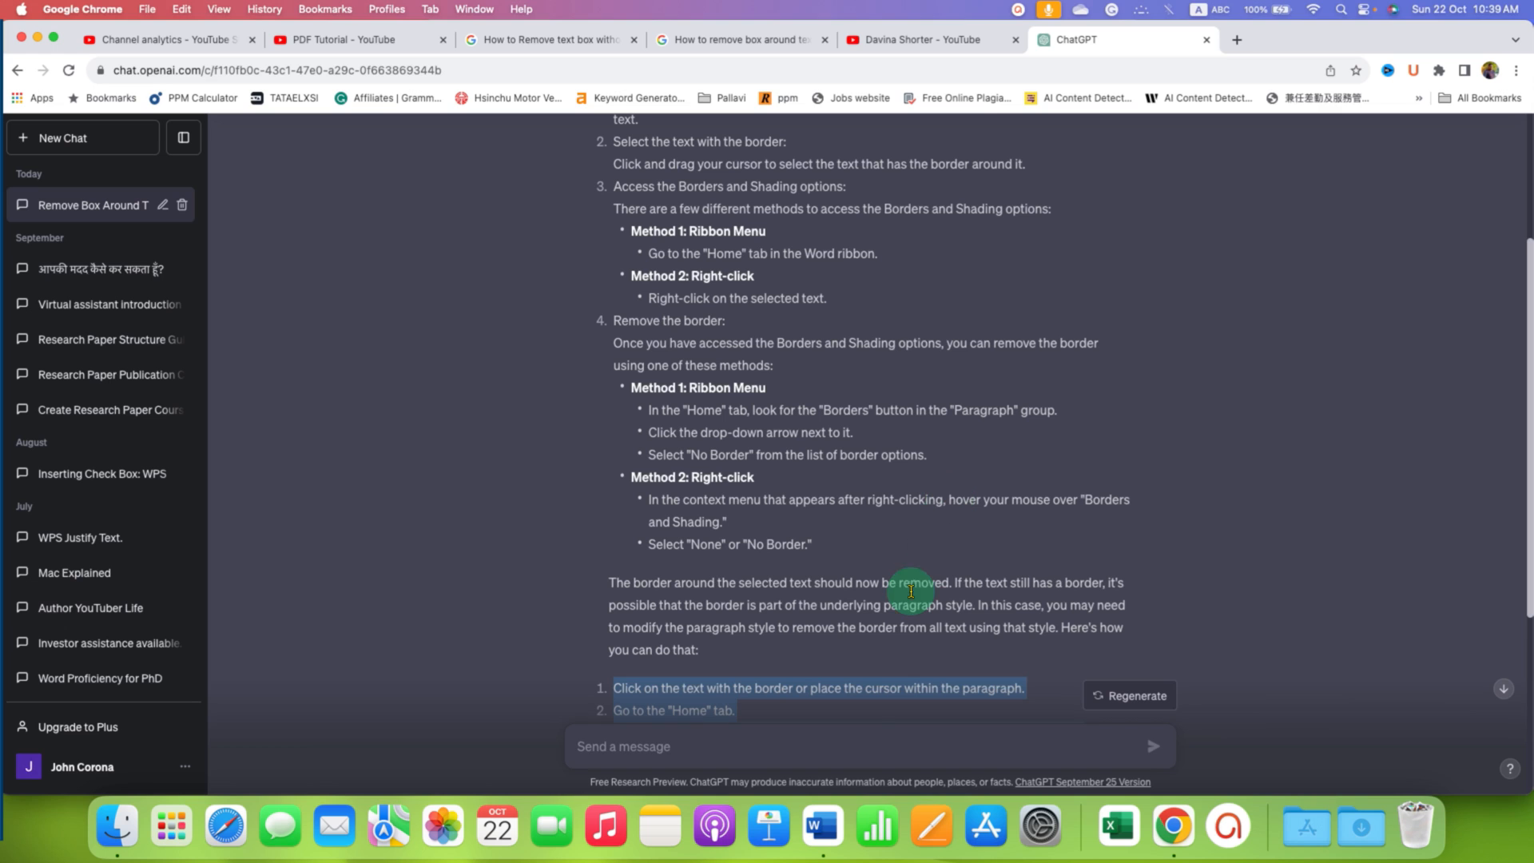
left_click(821, 827)
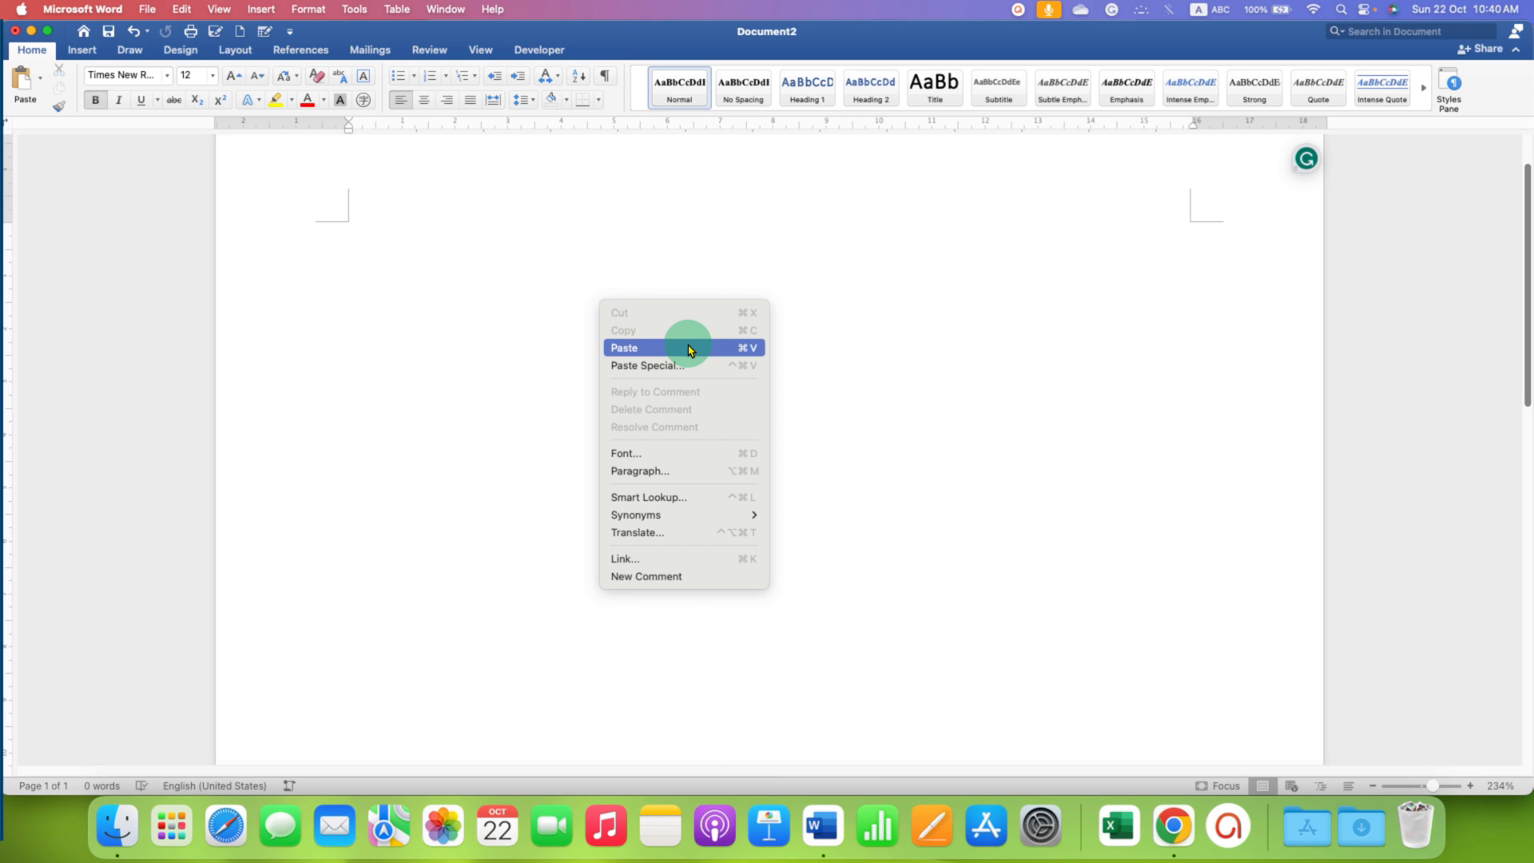
Paste the answer as plain text, 363 words with numbered steps and no gray shading
left_click(625, 347)
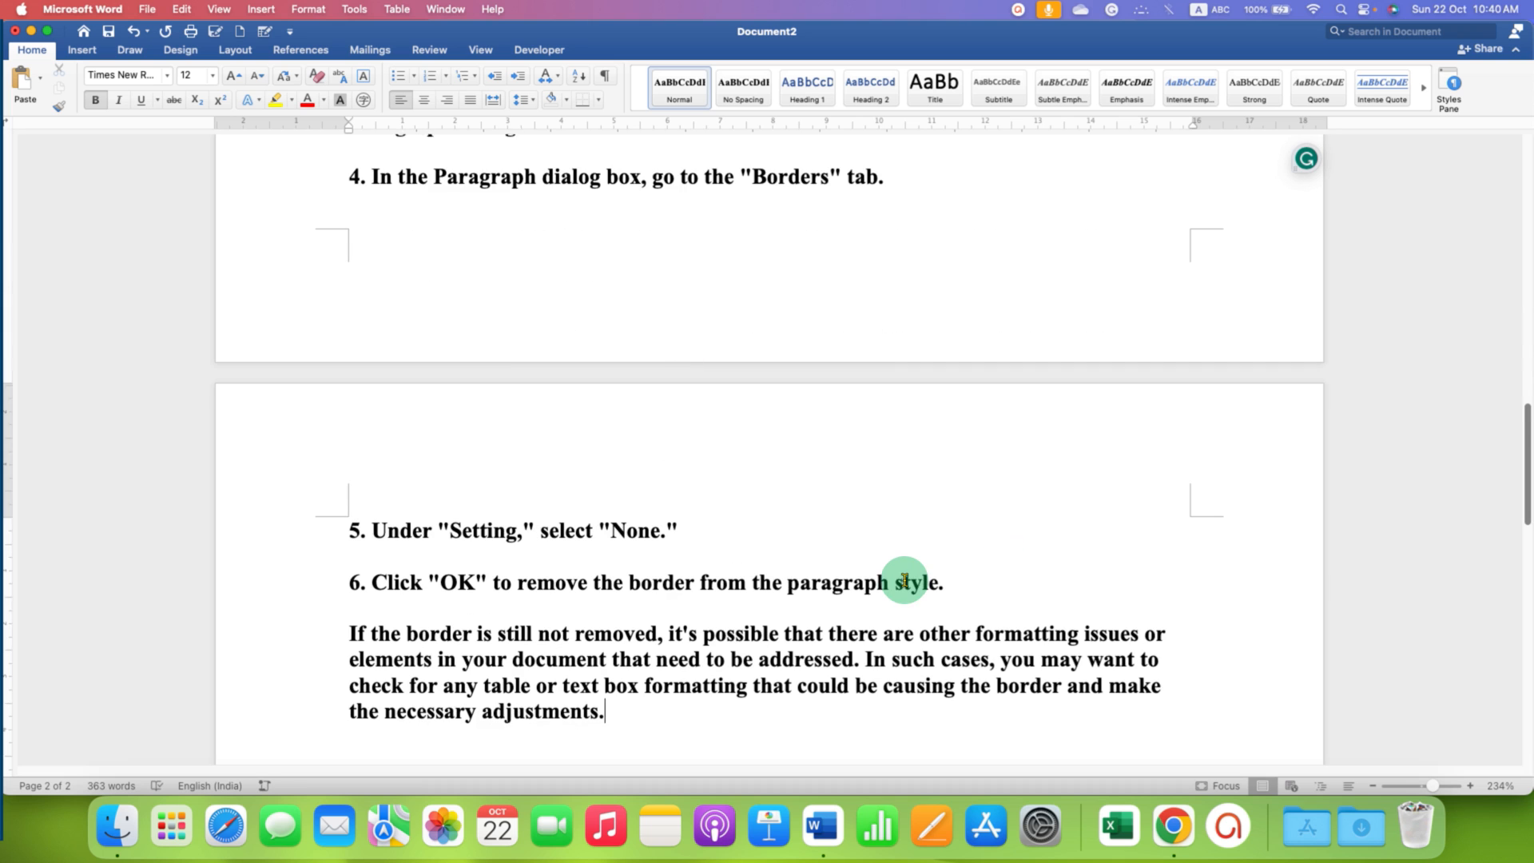
scroll("up", 3)
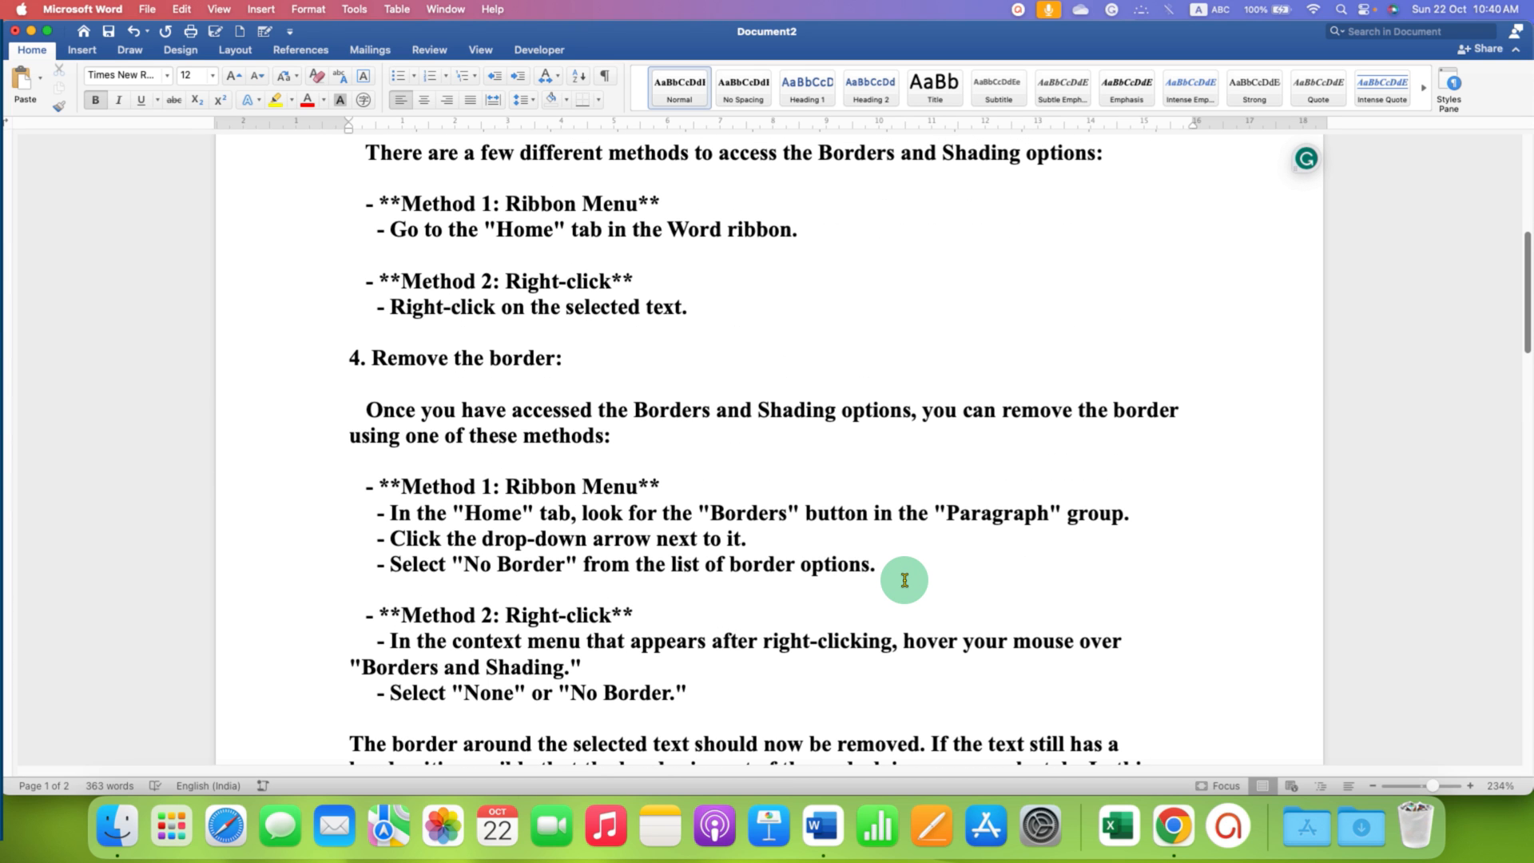
scroll("up", 3)
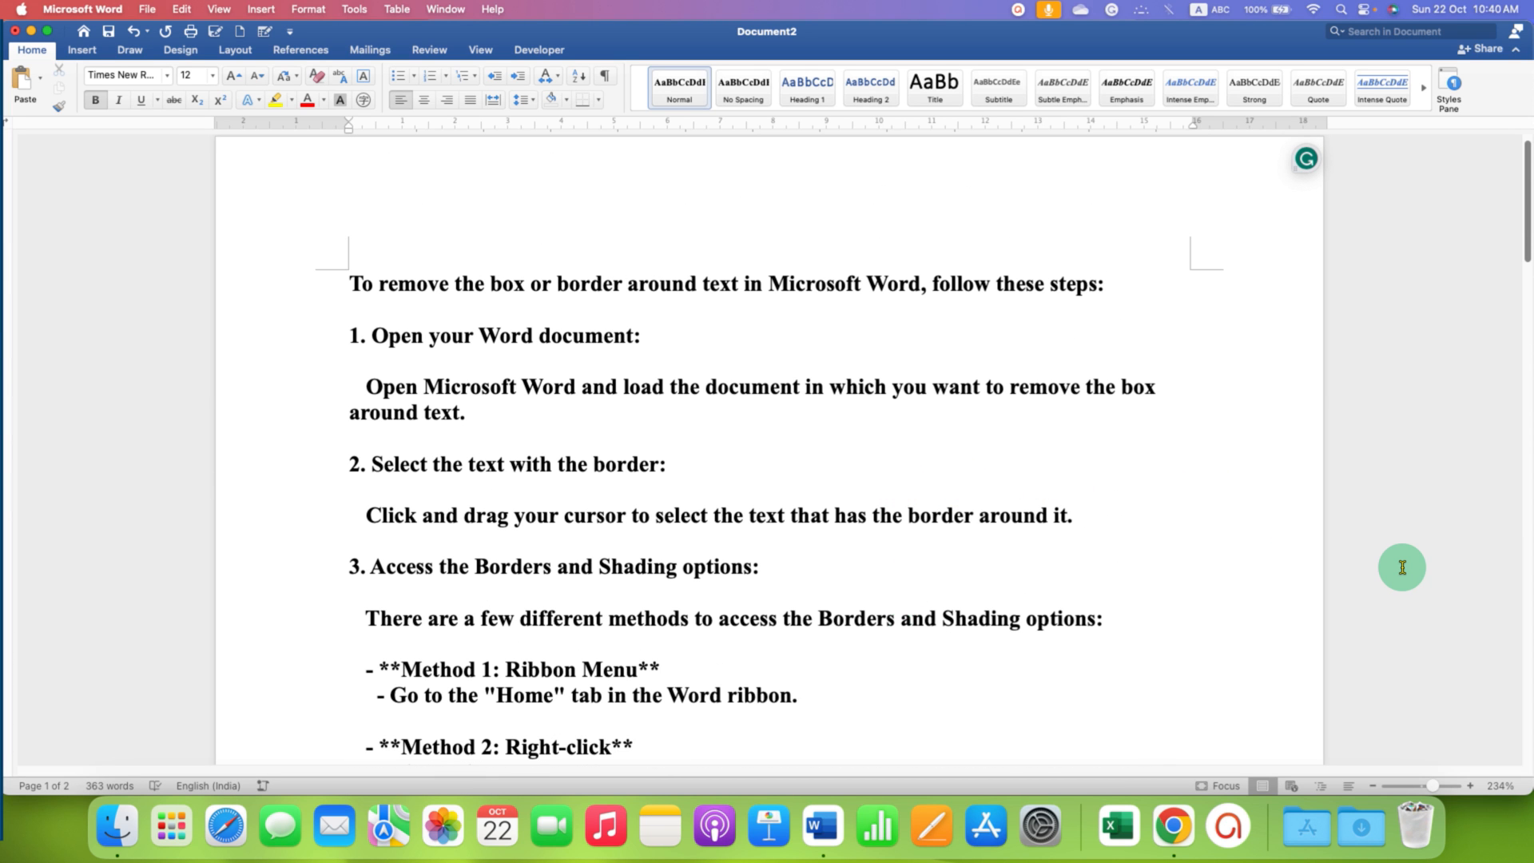